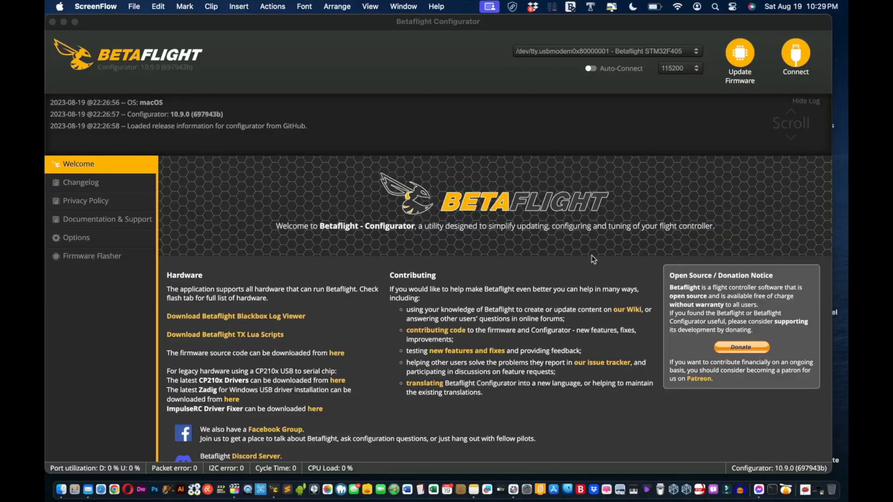
pyautogui.moveTo(605, 233)
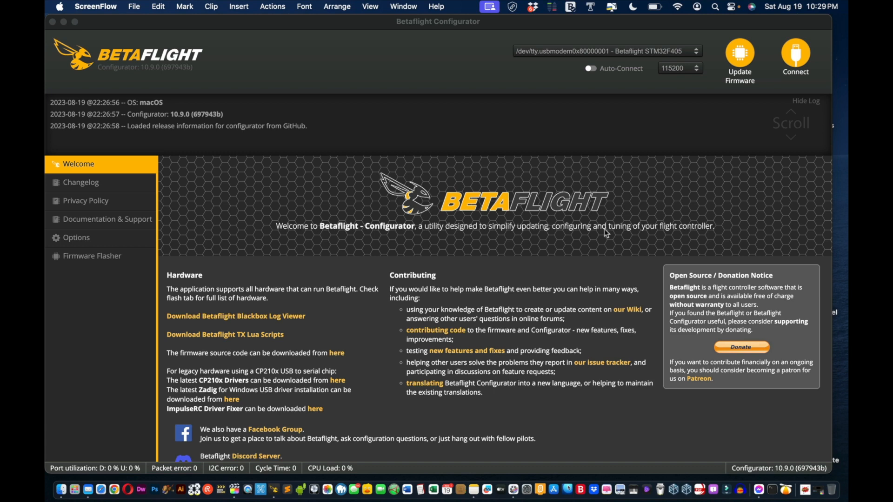
pyautogui.moveTo(745, 117)
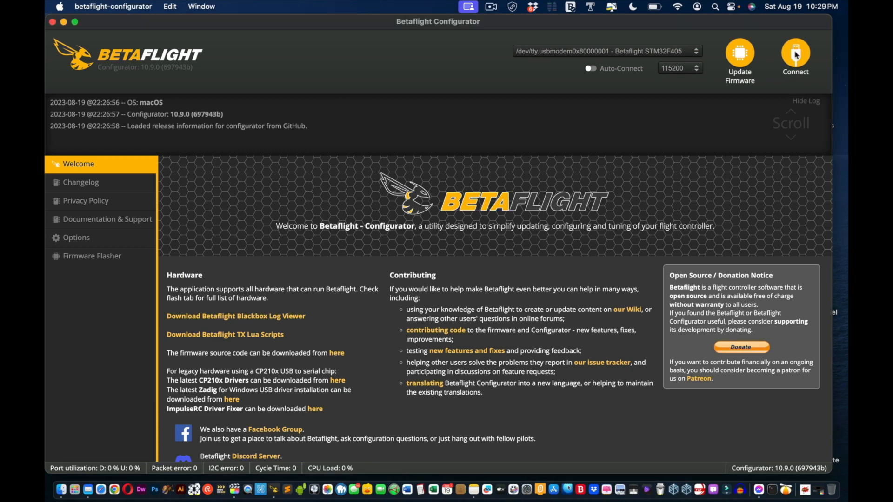
# Connect to the flight controller and run 'dump all' in the CLI to list every setting
pyautogui.click(795, 54)
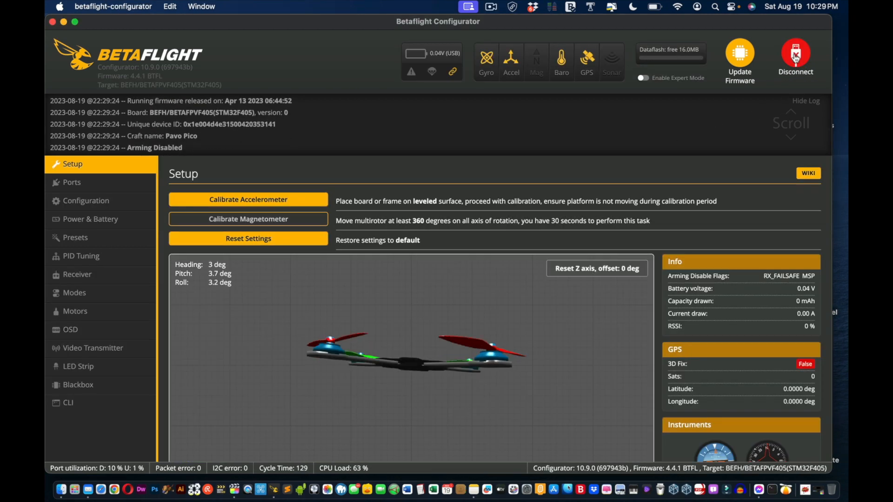
pyautogui.moveTo(315, 28)
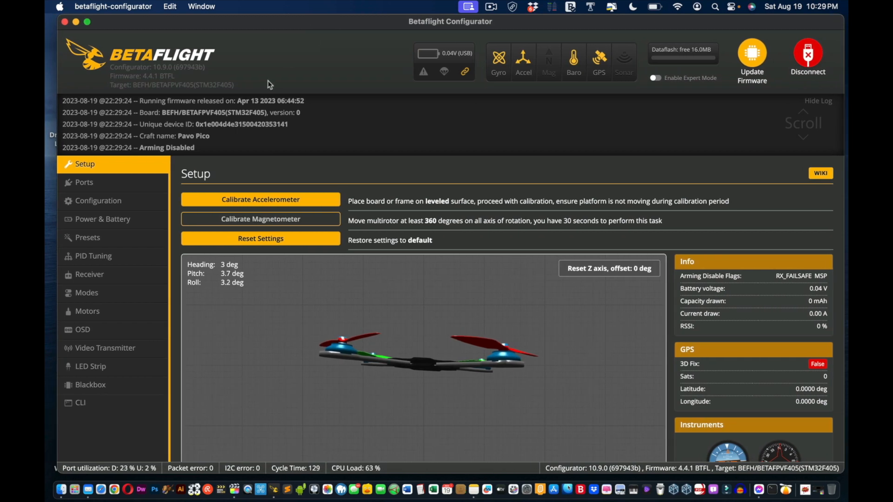
pyautogui.moveTo(123, 237)
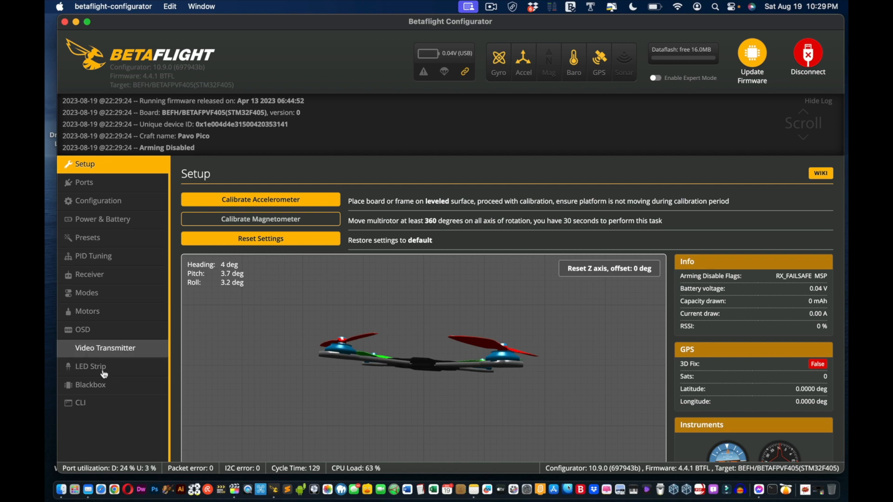
pyautogui.click(80, 403)
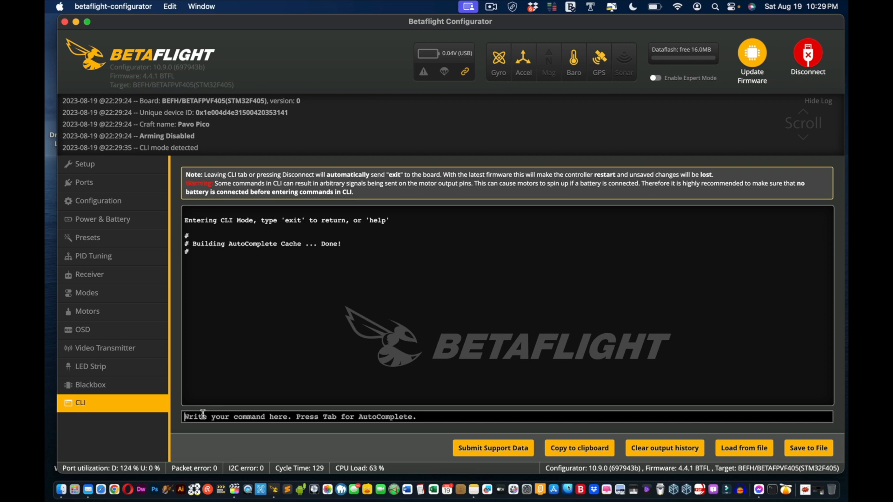
pyautogui.write('du')
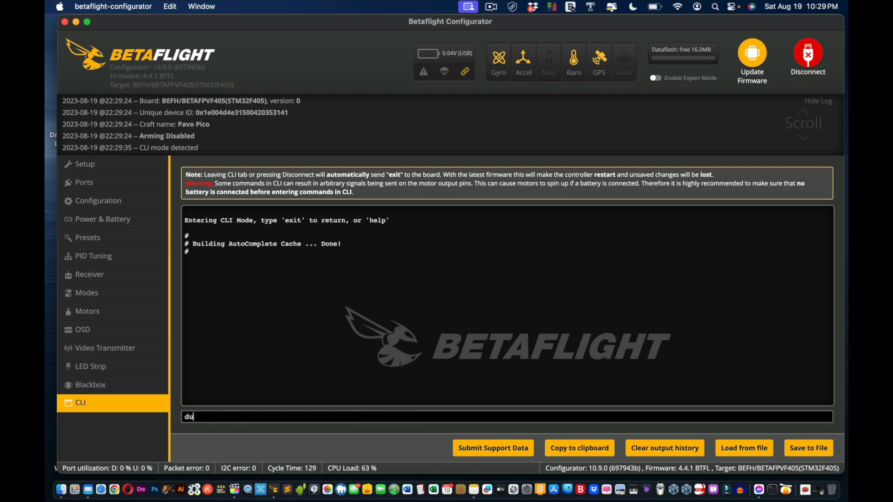
pyautogui.write('mp all')
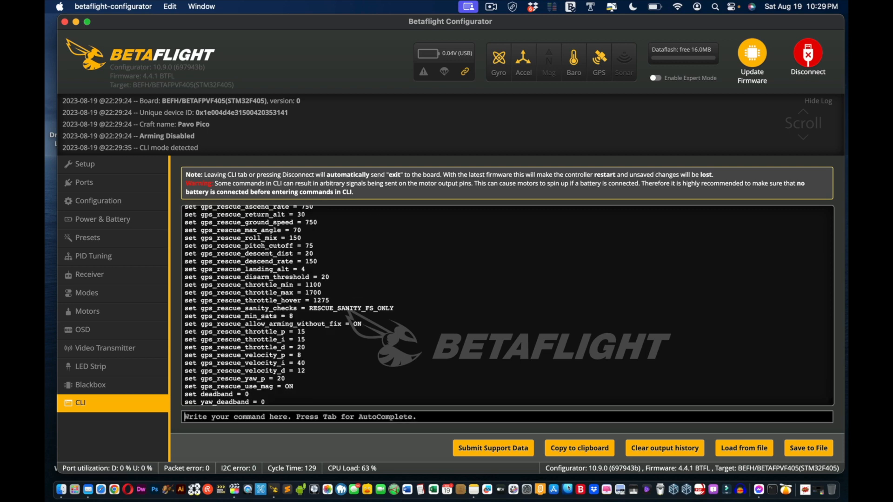
pyautogui.scroll(3)
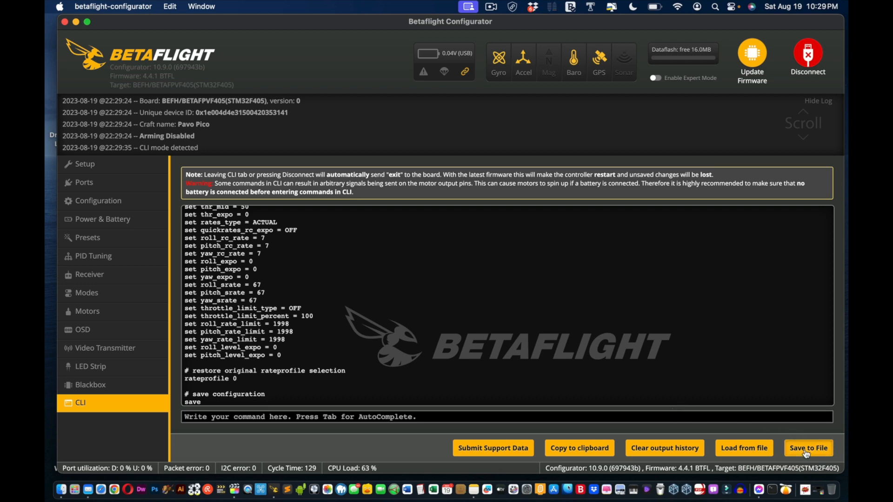
# Save the CLI dump as a backup file on the Desktop with the suggested name
pyautogui.click(807, 448)
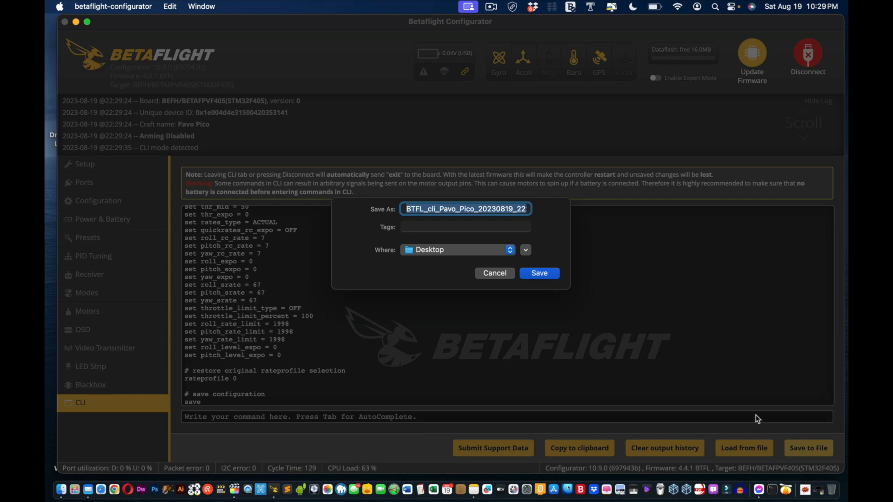
pyautogui.moveTo(699, 397)
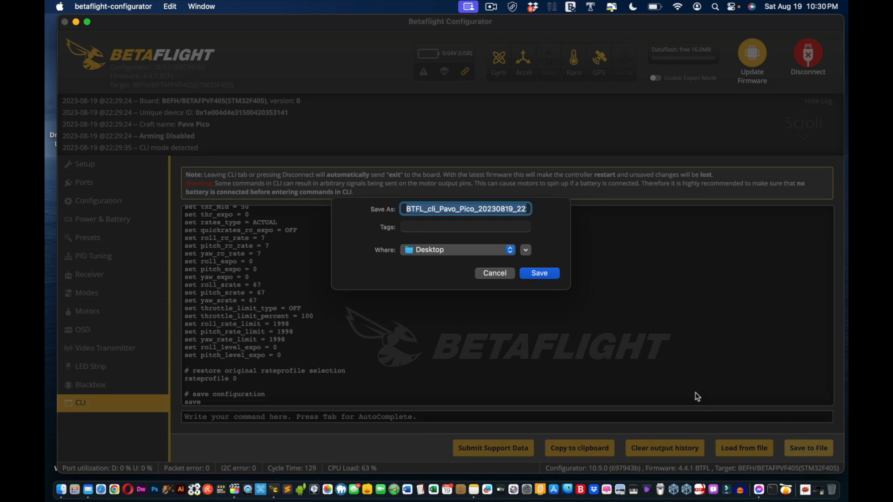
pyautogui.moveTo(534, 260)
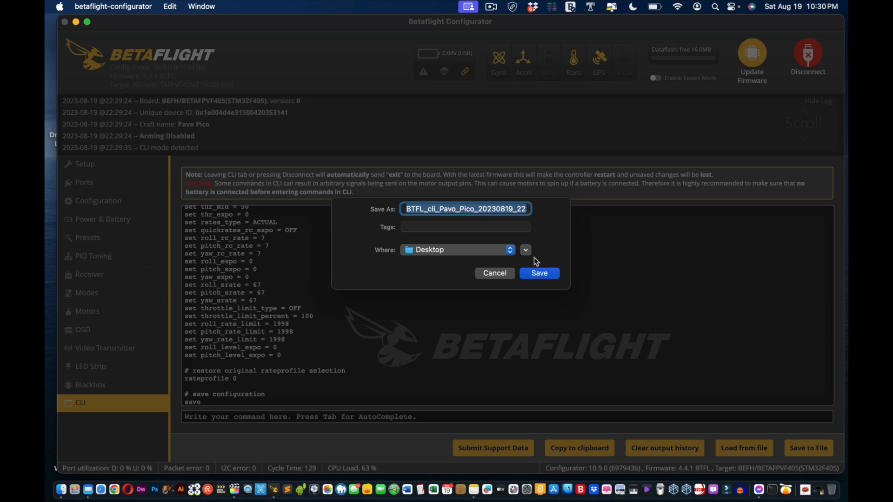
pyautogui.moveTo(539, 269)
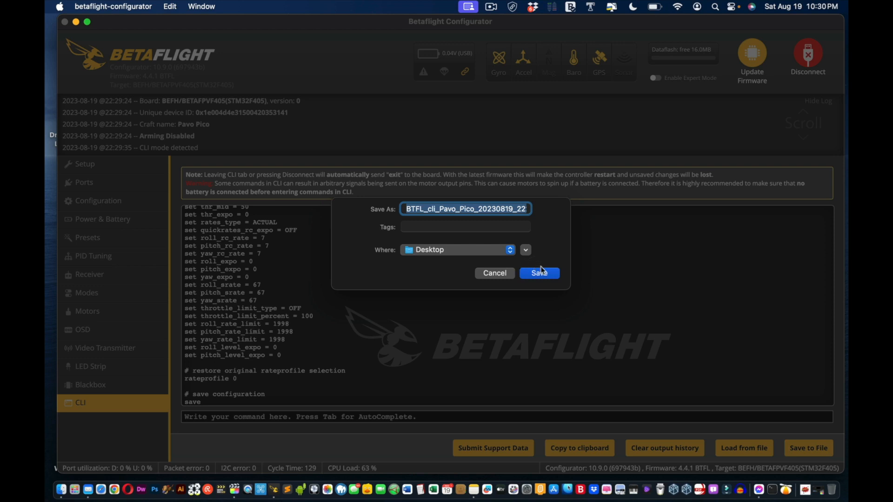
pyautogui.moveTo(539, 273)
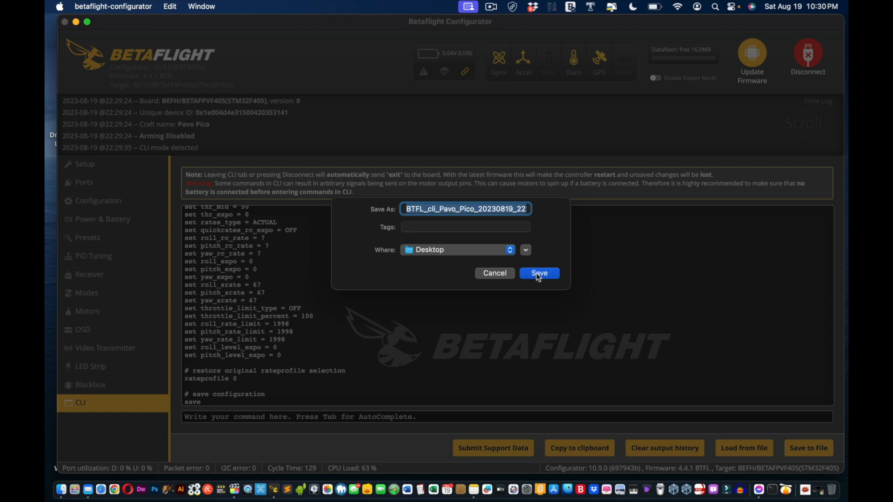
pyautogui.click(539, 273)
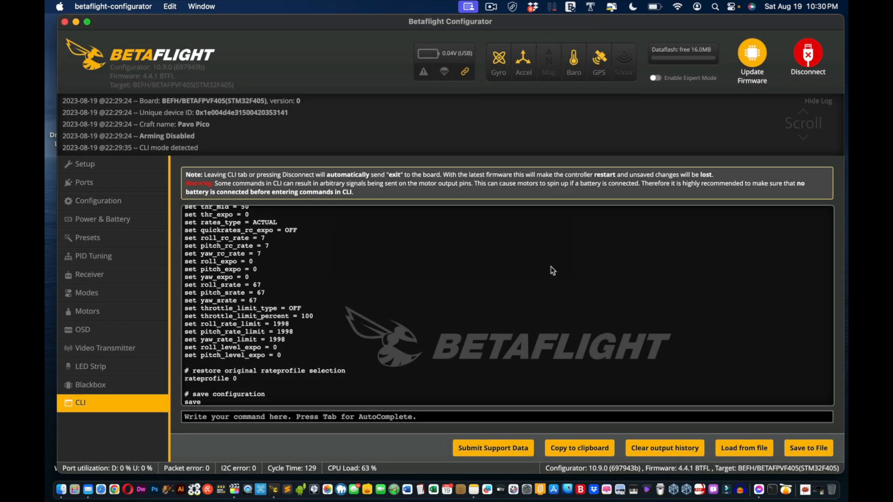
pyautogui.moveTo(571, 257)
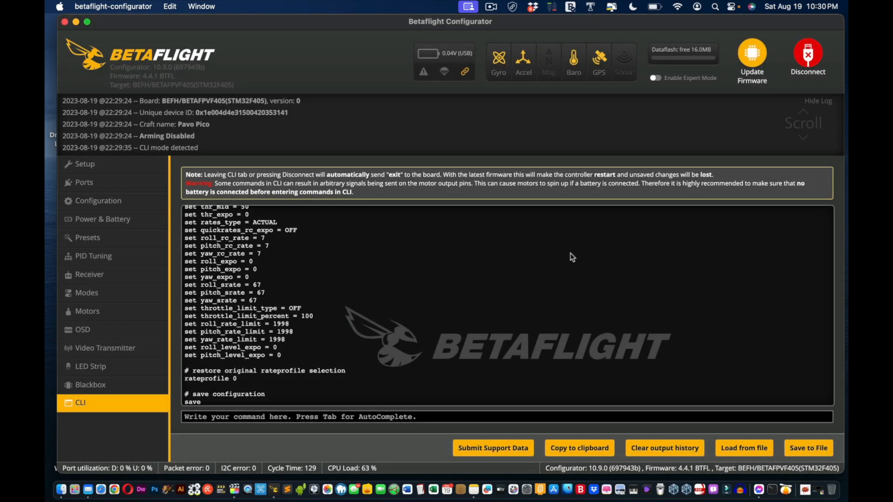
pyautogui.moveTo(424, 296)
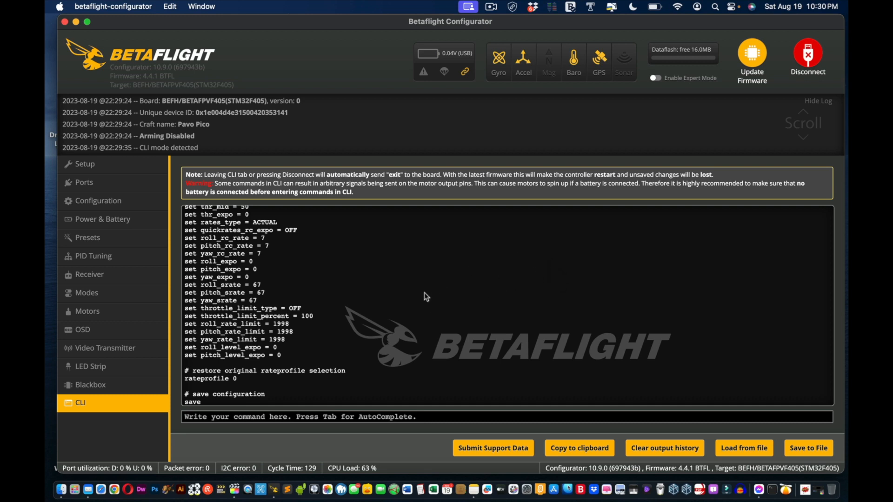
pyautogui.moveTo(85, 182)
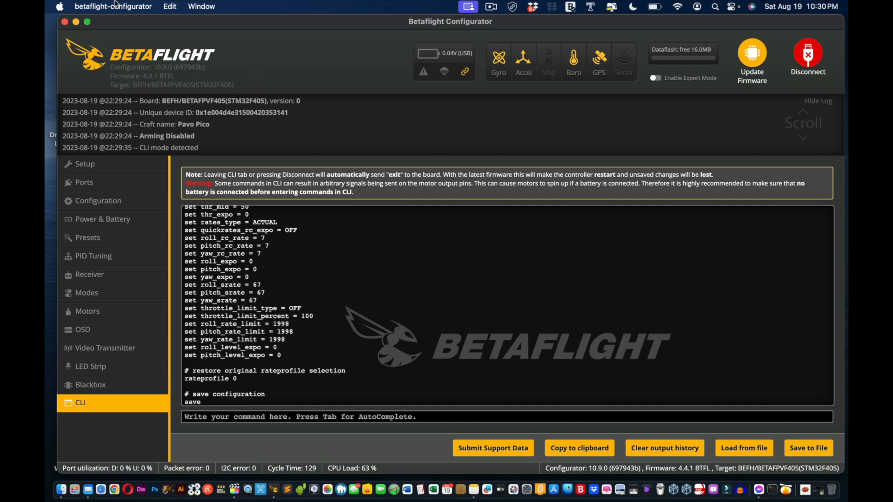
pyautogui.click(112, 6)
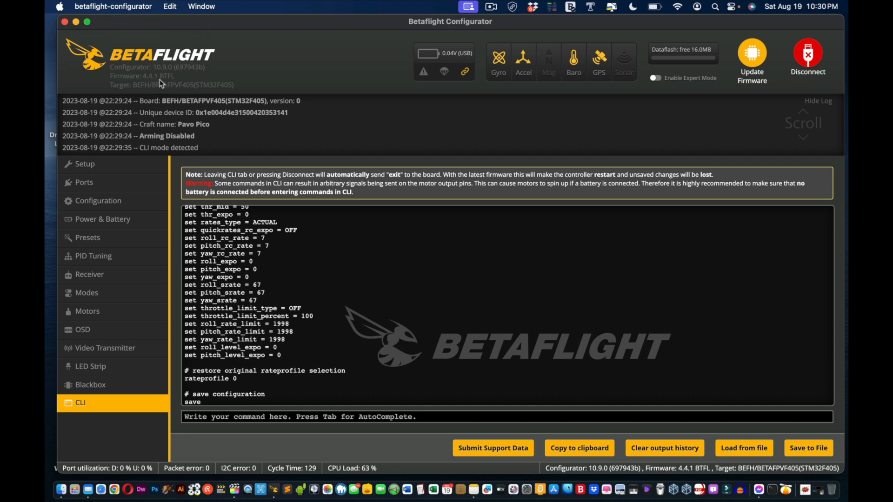
pyautogui.moveTo(212, 177)
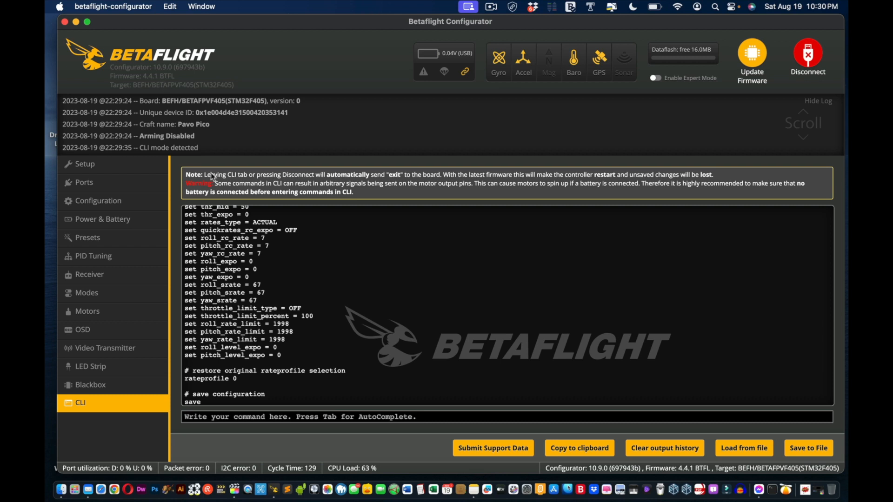
pyautogui.moveTo(193, 95)
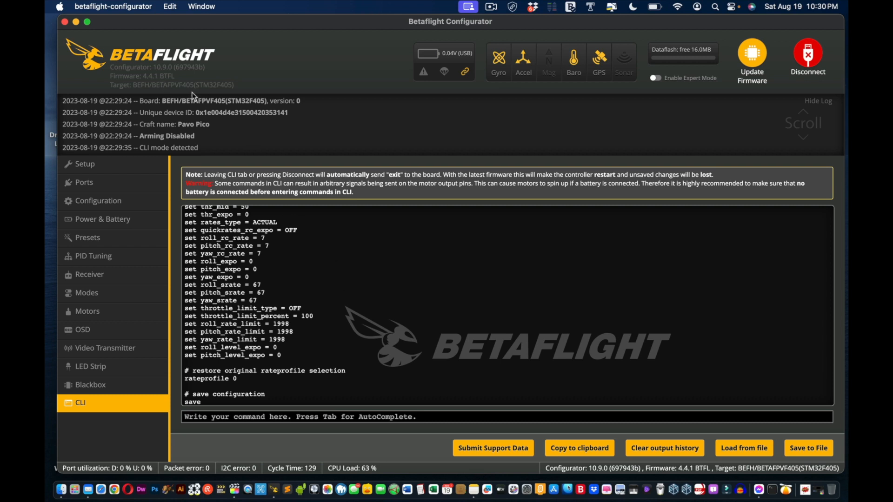
pyautogui.moveTo(83, 182)
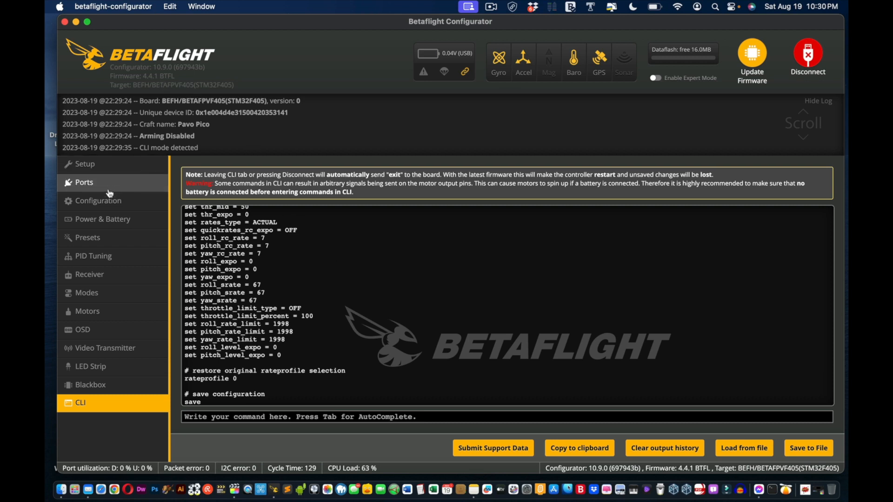
# Leave the CLI, reconnect the restarted board and show the ARM, ANGLE, HORIZON and flip-over mode ranges
pyautogui.click(84, 182)
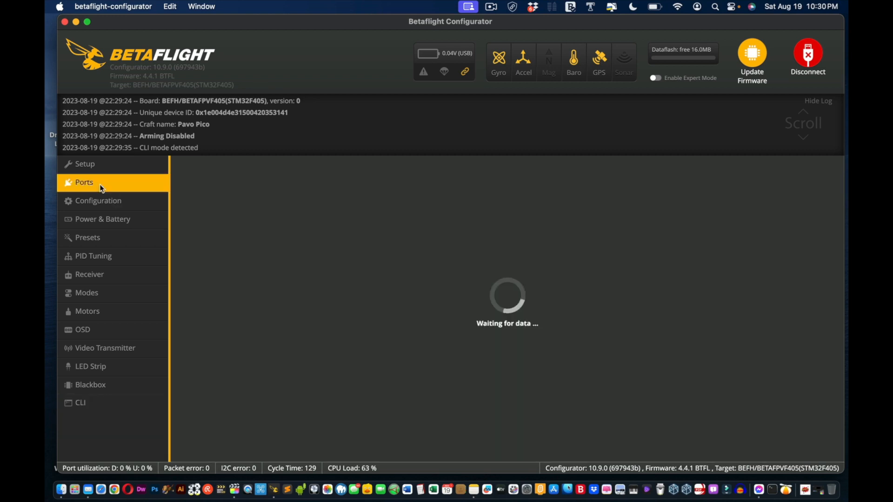
pyautogui.click(807, 56)
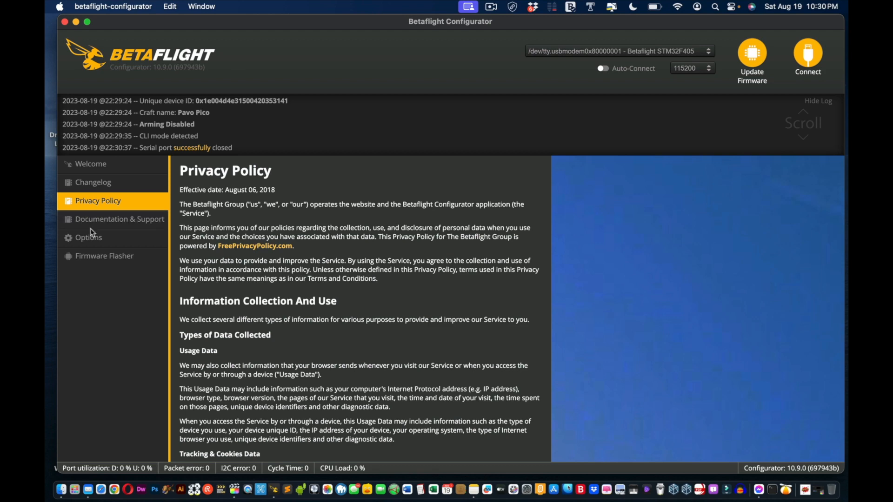
pyautogui.click(807, 56)
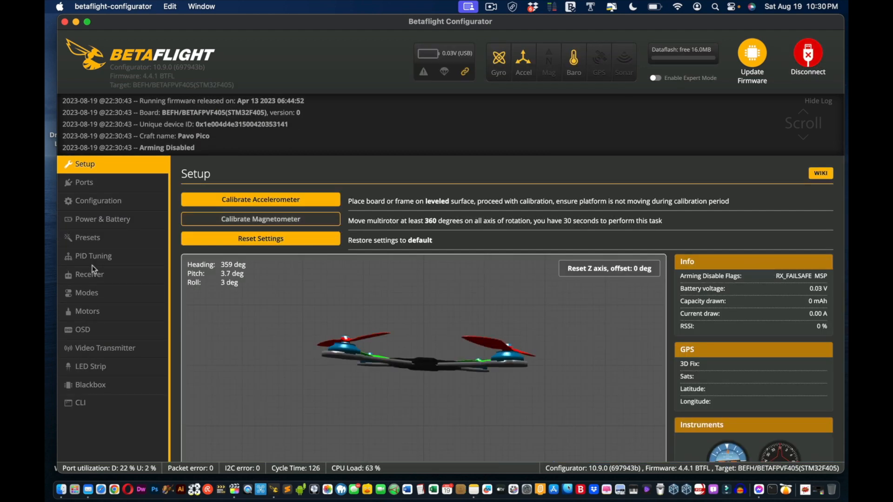
pyautogui.click(86, 293)
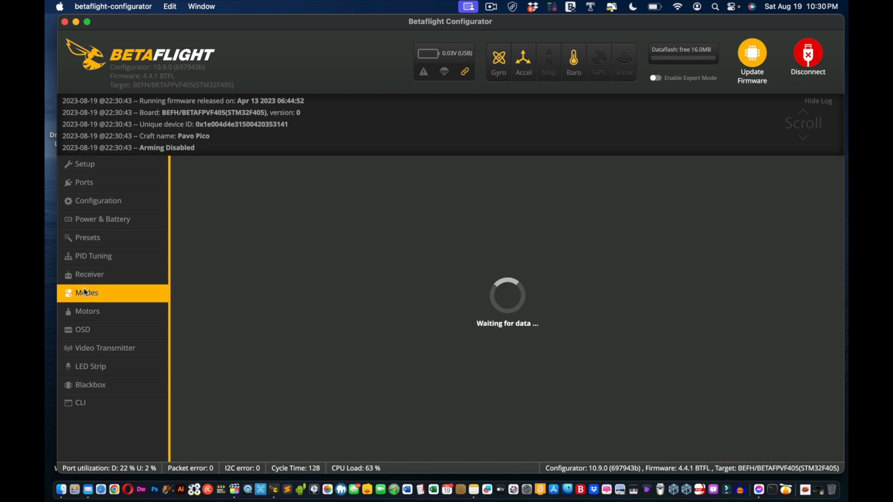
pyautogui.click(87, 293)
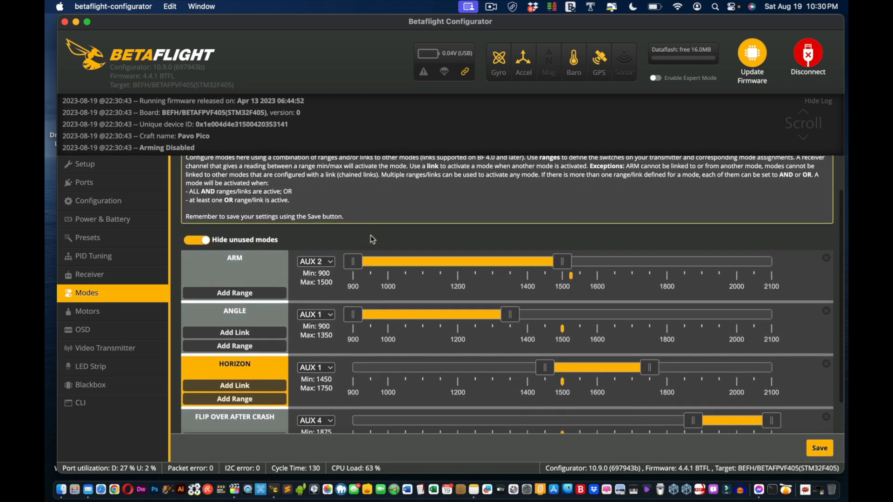
pyautogui.scroll(-3)
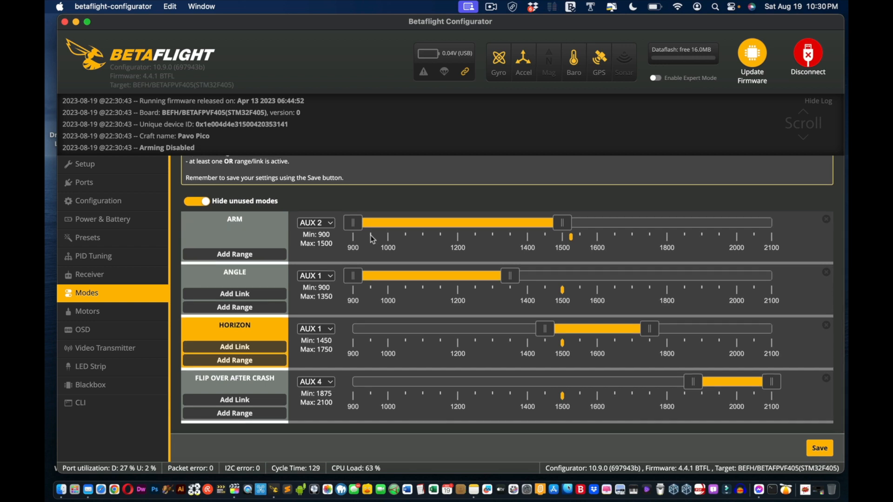
pyautogui.moveTo(269, 213)
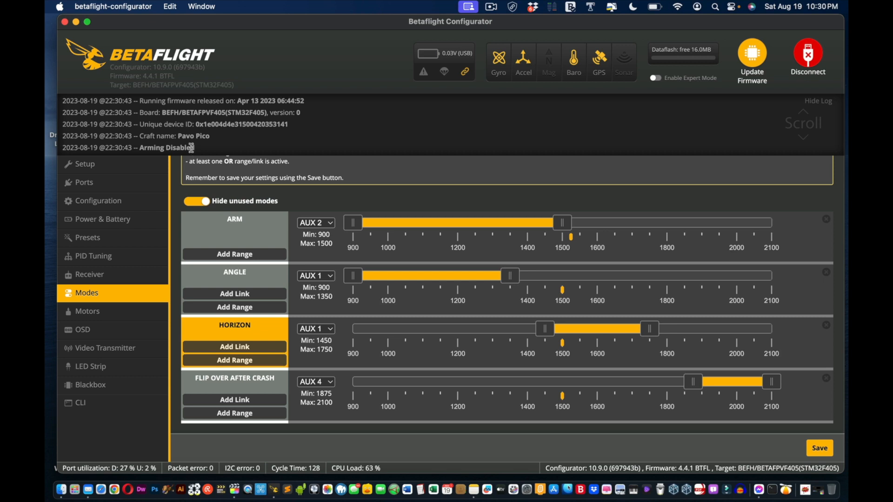
pyautogui.moveTo(176, 161)
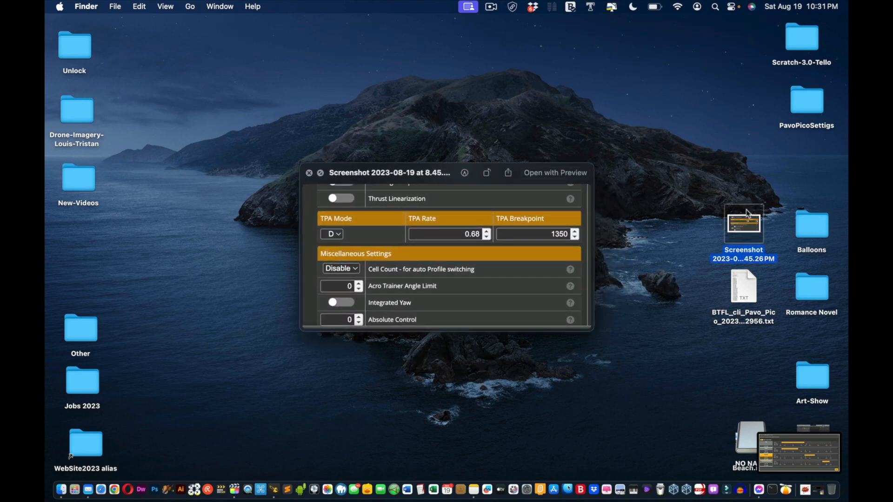
# Quick Look the new Modes screenshot on the desktop, close it and return to Betaflight Configurator
pyautogui.click(309, 173)
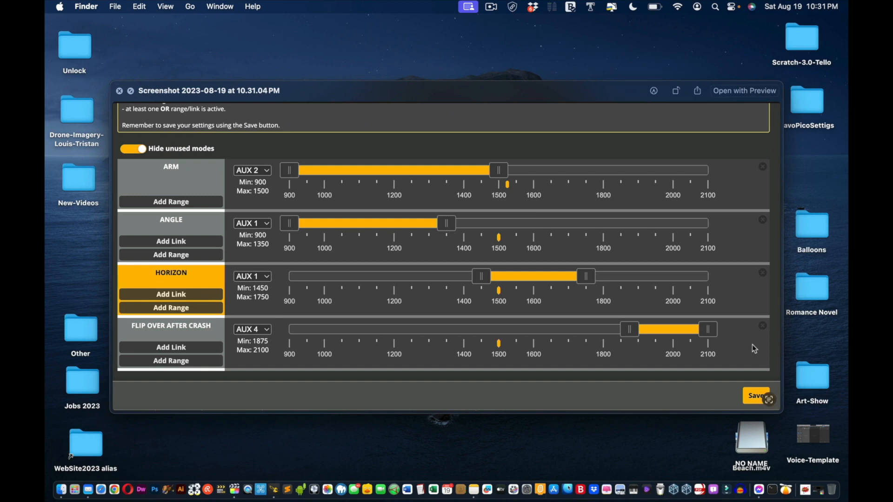
pyautogui.click(120, 90)
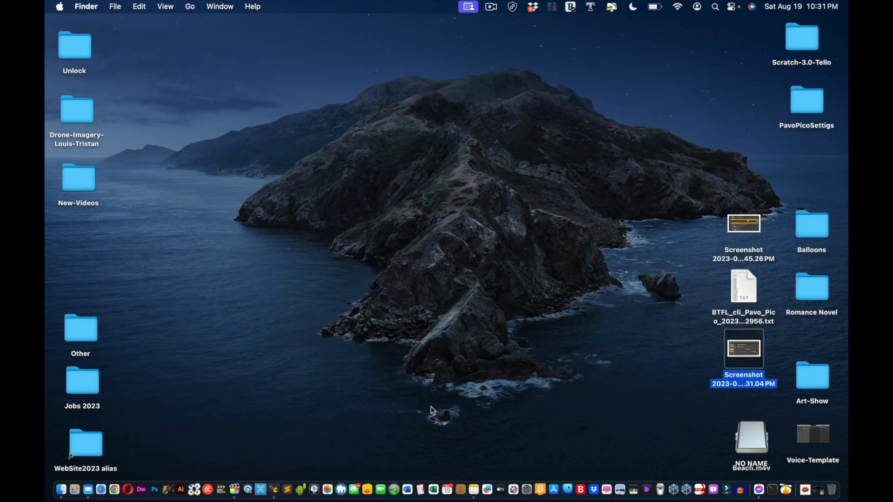
pyautogui.moveTo(273, 489)
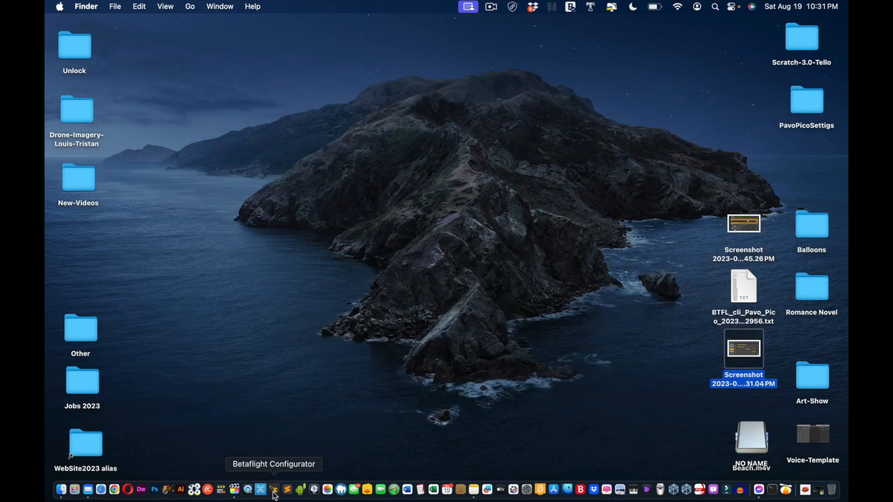
pyautogui.click(273, 489)
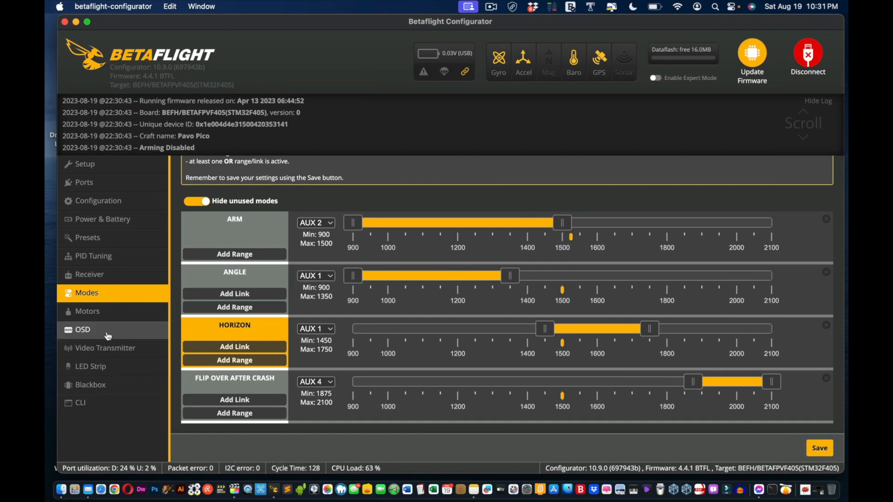
pyautogui.moveTo(114, 333)
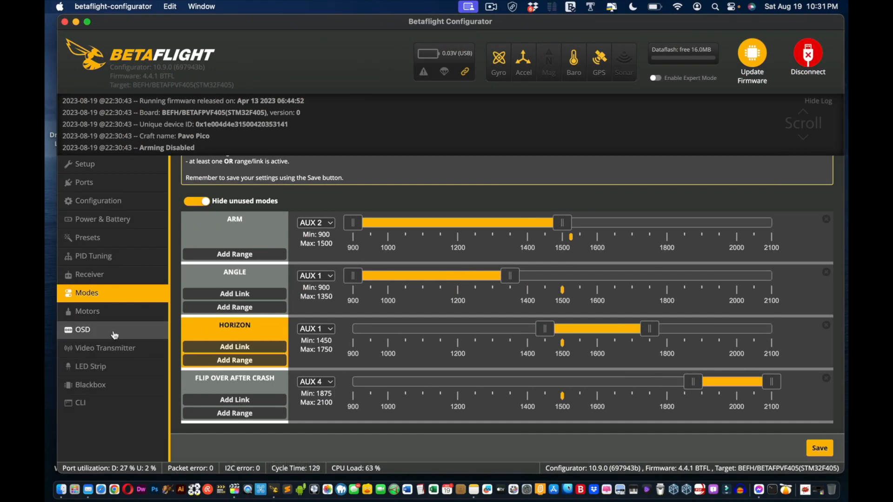
pyautogui.moveTo(93, 279)
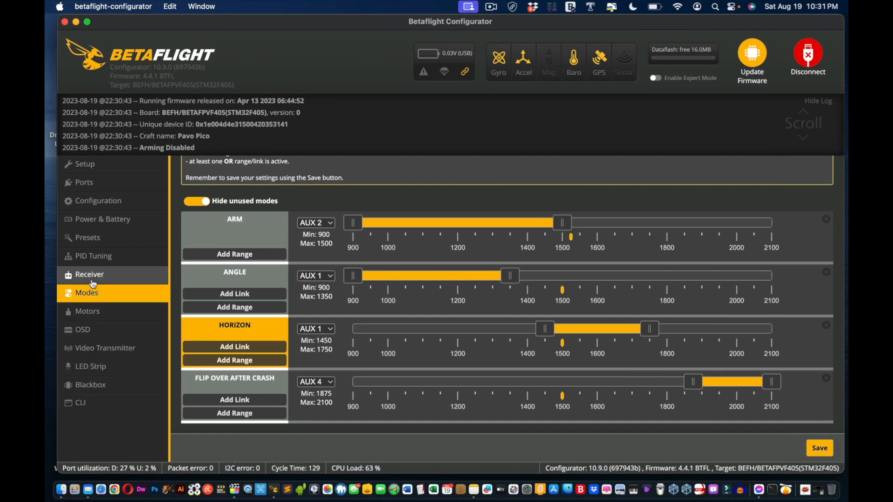
pyautogui.moveTo(92, 259)
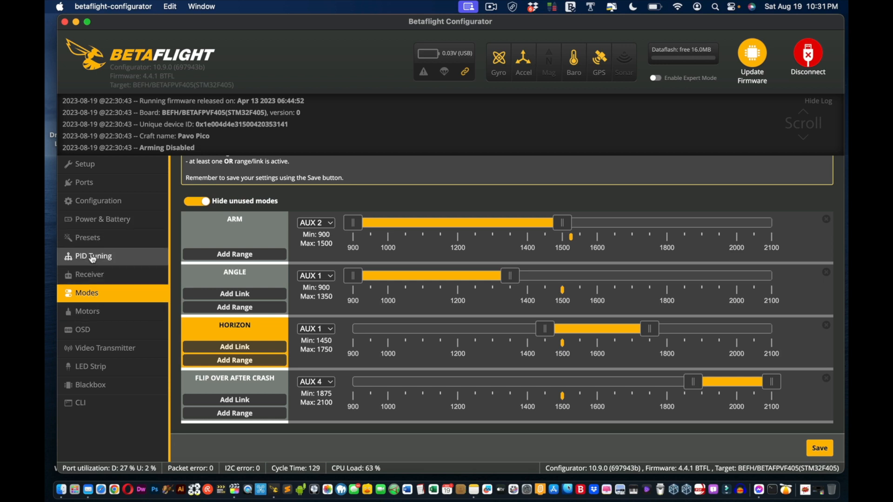
# Show the PID Tuning Rateprofile Settings (throttle limit SCALE 40) and save them to EEPROM
pyautogui.click(93, 255)
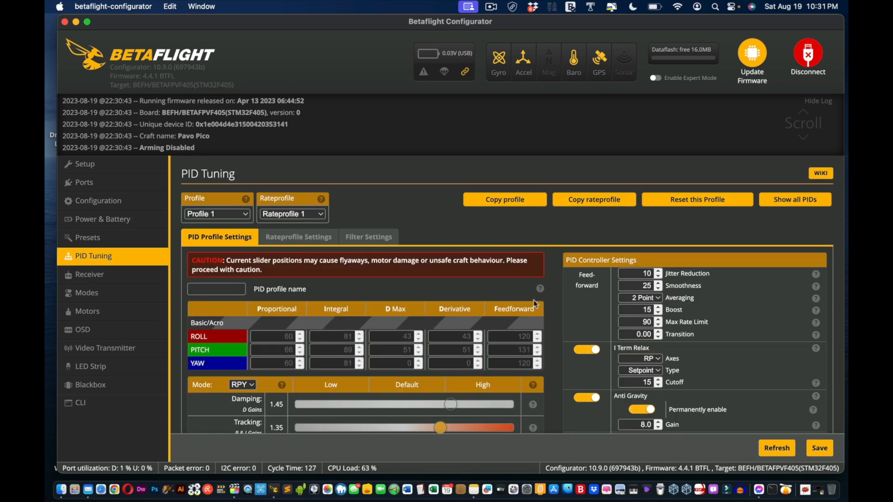
pyautogui.click(298, 237)
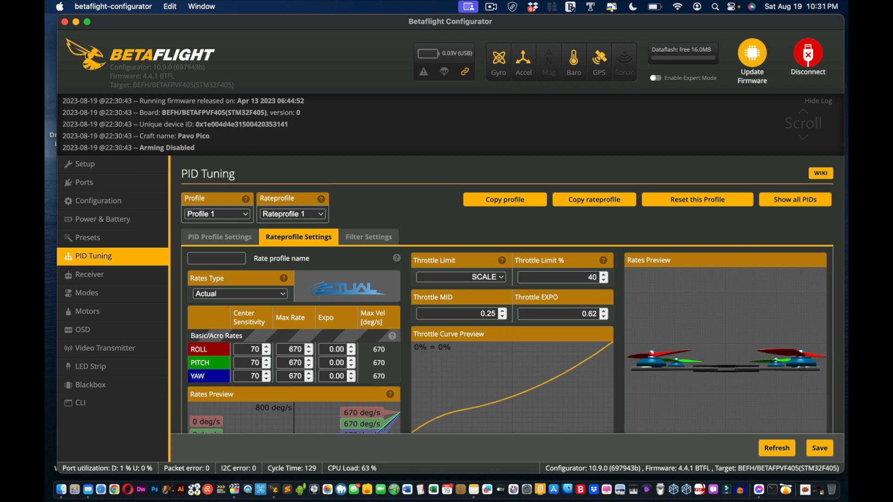
pyautogui.click(819, 448)
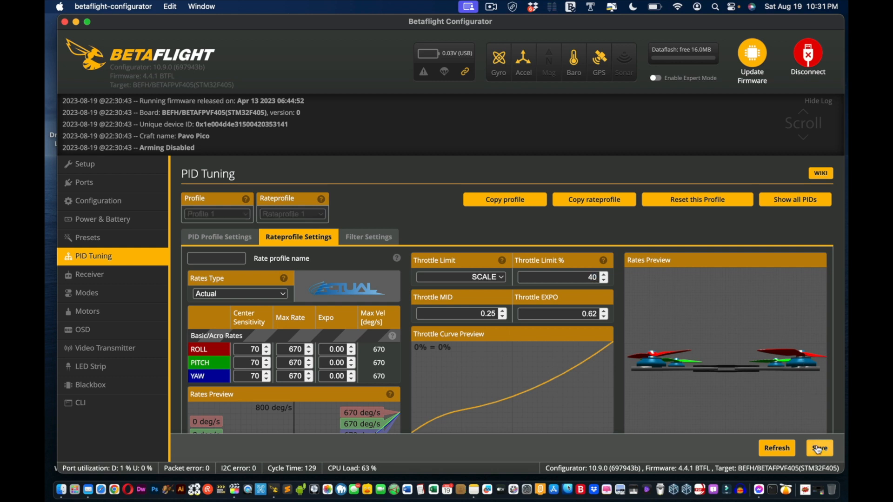
# Handle the CleanMyMac heavy memory alert with Free Up and dismiss it
pyautogui.click(819, 447)
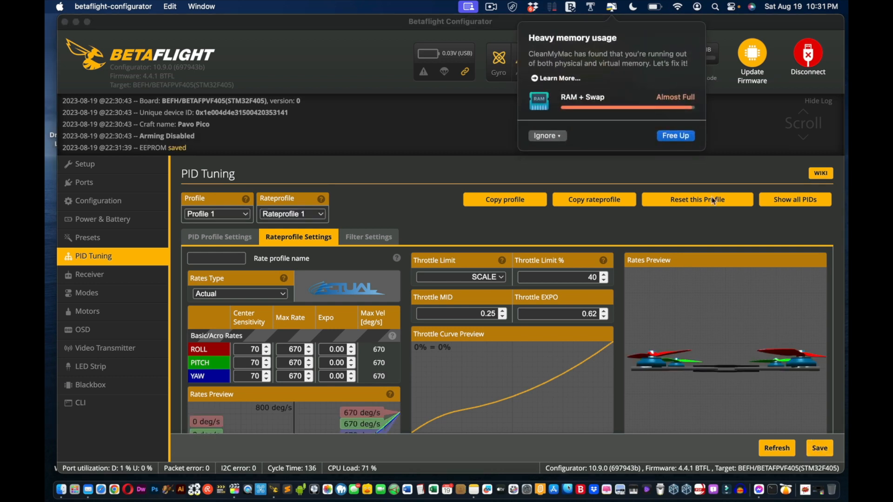
pyautogui.click(546, 135)
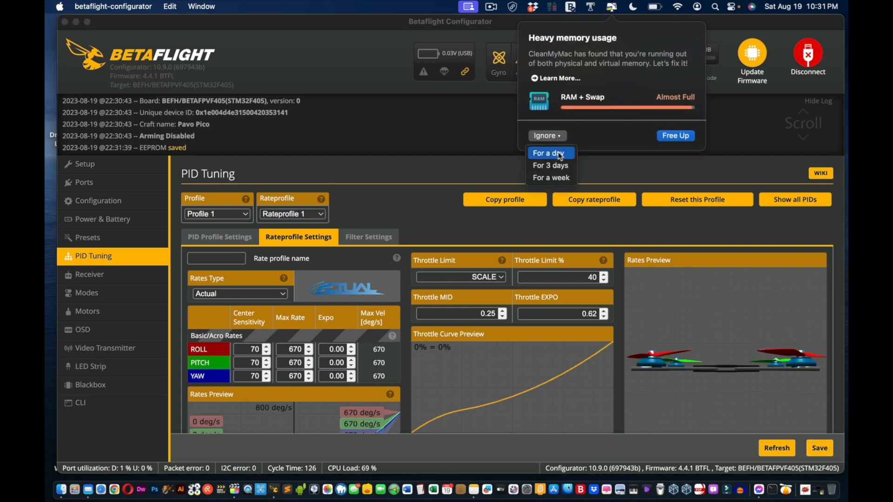
pyautogui.click(675, 136)
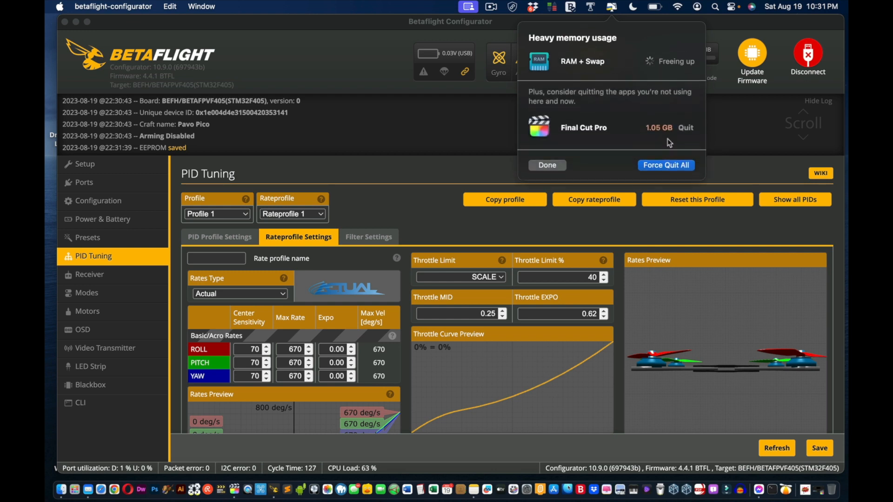
pyautogui.click(546, 166)
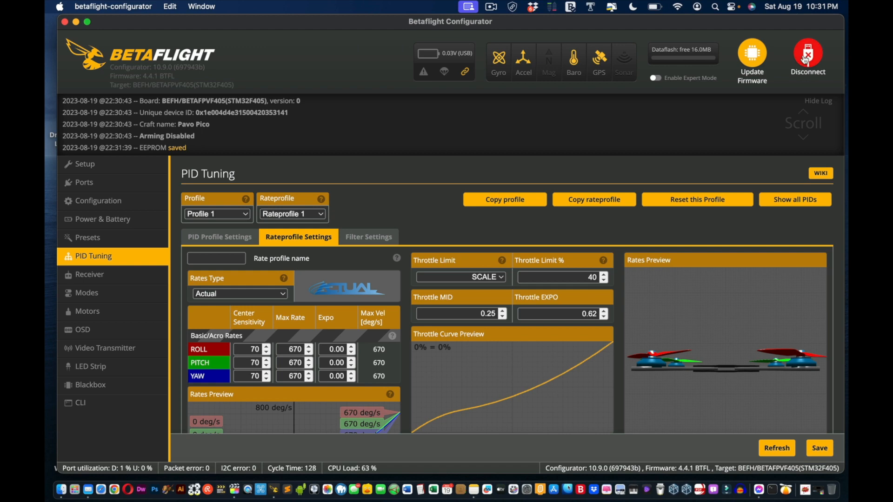
# Disconnect and reconnect the board, then confirm the Rateprofile Settings still show SCALE 40 throttle limit
pyautogui.click(807, 57)
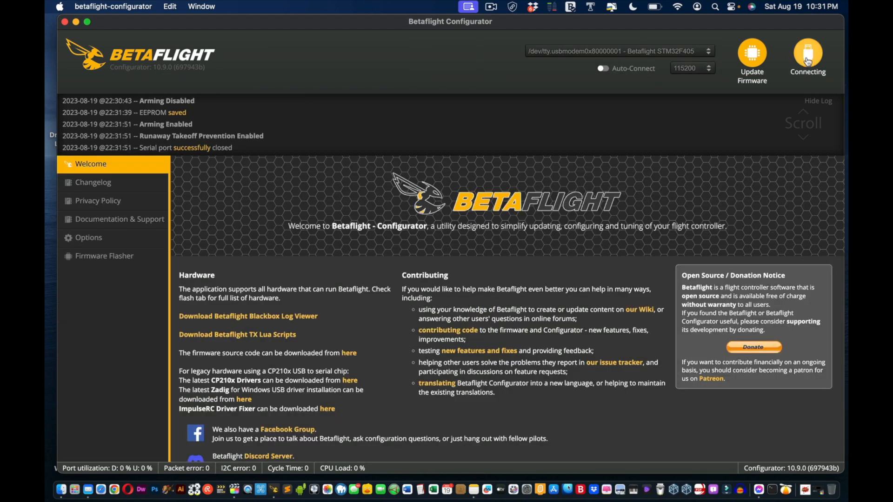
pyautogui.click(807, 57)
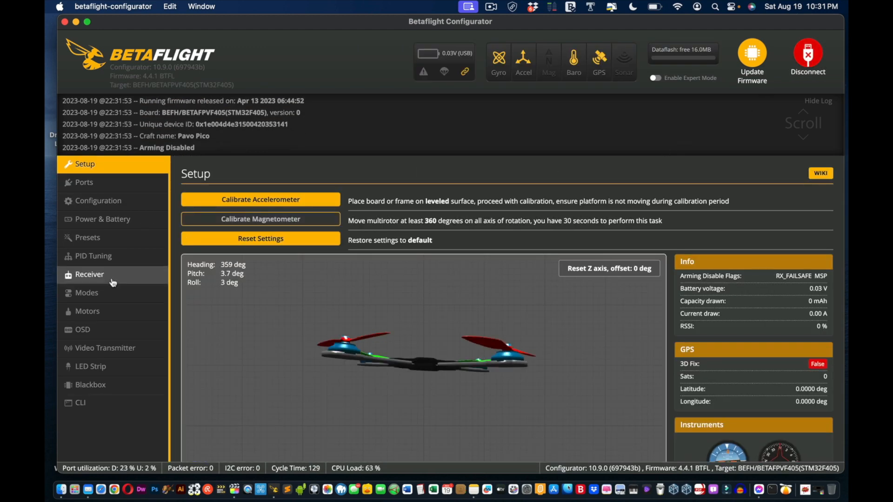
pyautogui.click(93, 256)
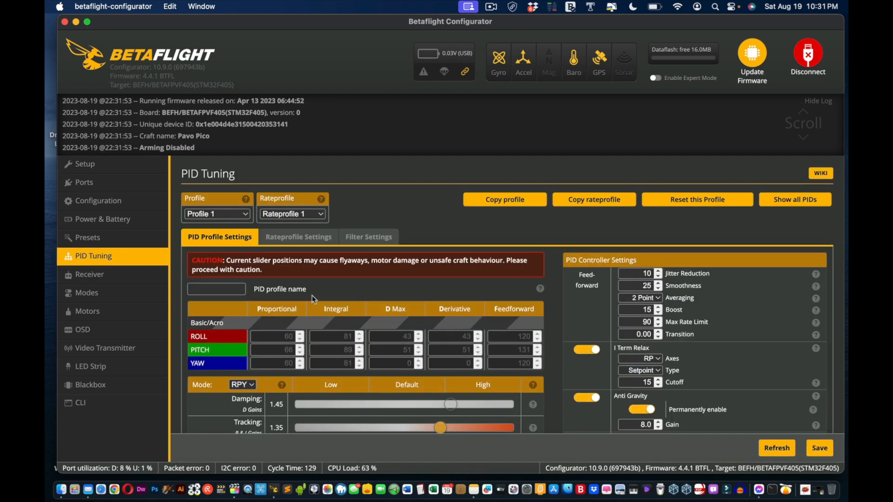
pyautogui.click(298, 236)
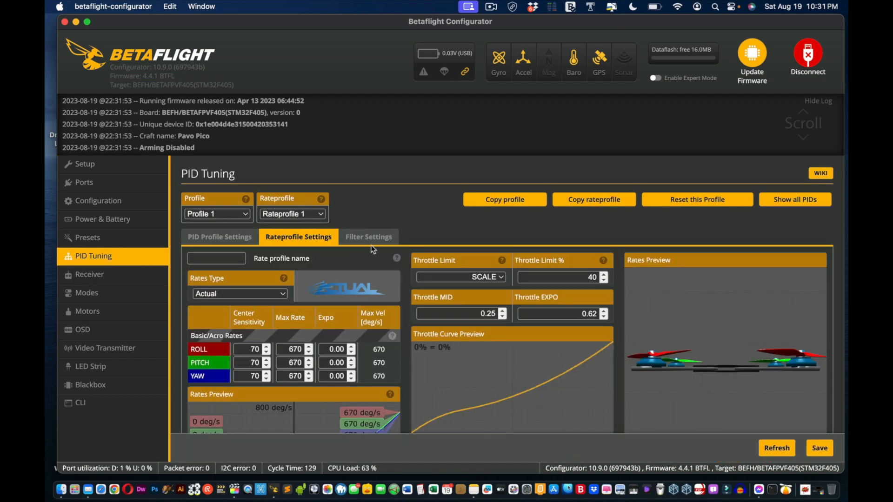
pyautogui.moveTo(569, 293)
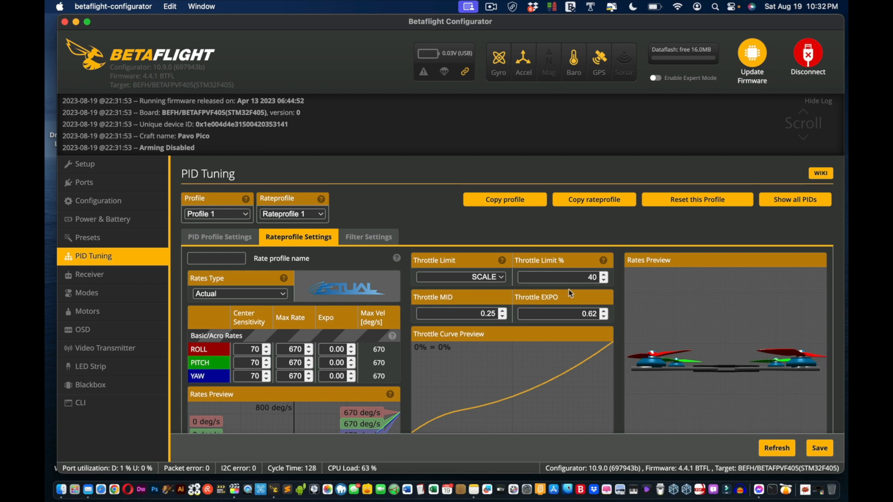
pyautogui.moveTo(569, 282)
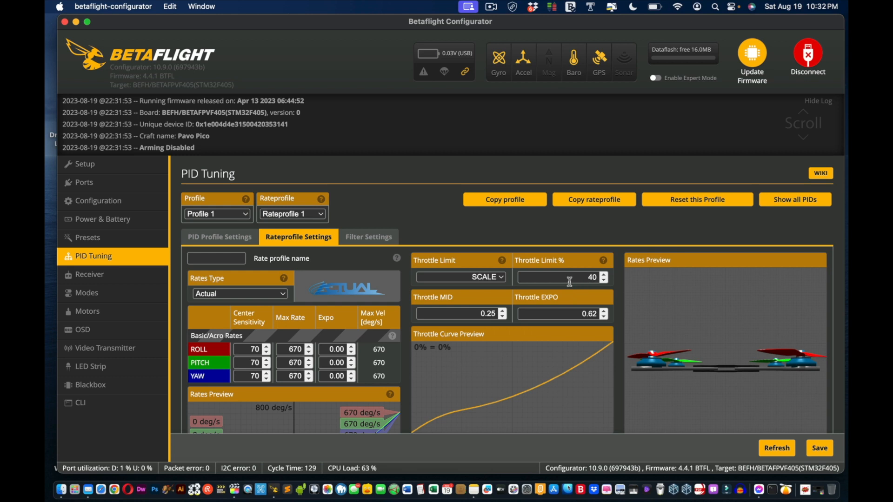
pyautogui.moveTo(347, 229)
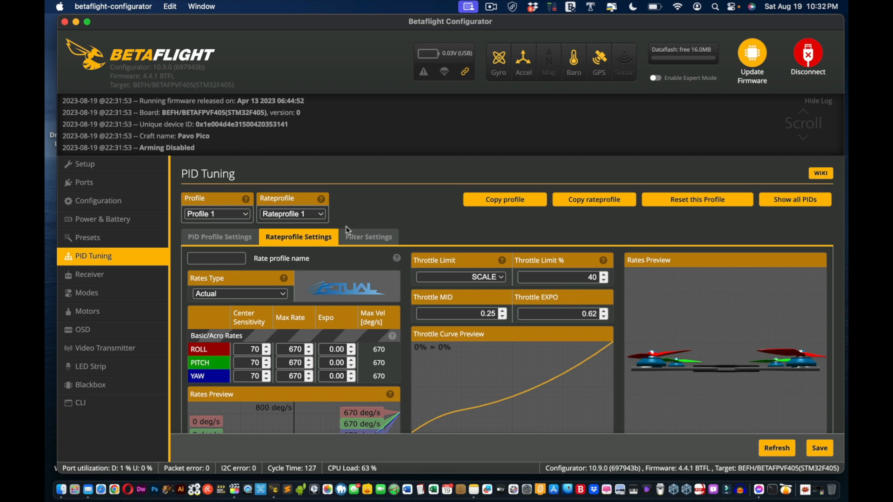
pyautogui.moveTo(80, 402)
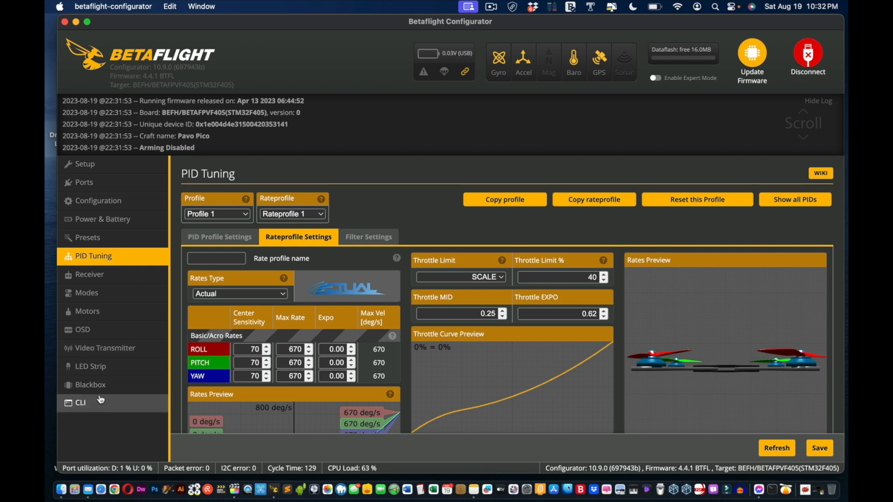
pyautogui.moveTo(84, 409)
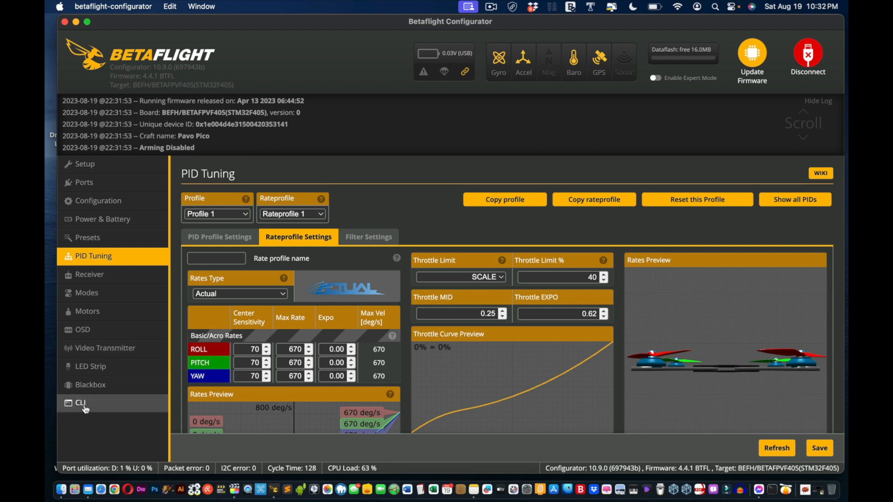
# Load BTFL_cli_Pavo_Pico_20230819_222956.txt from the Desktop into the CLI for review
pyautogui.click(80, 402)
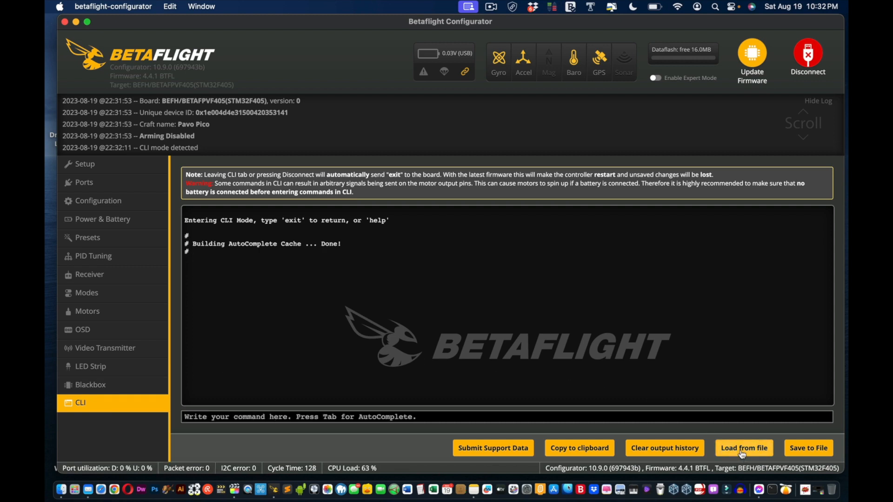
pyautogui.click(743, 447)
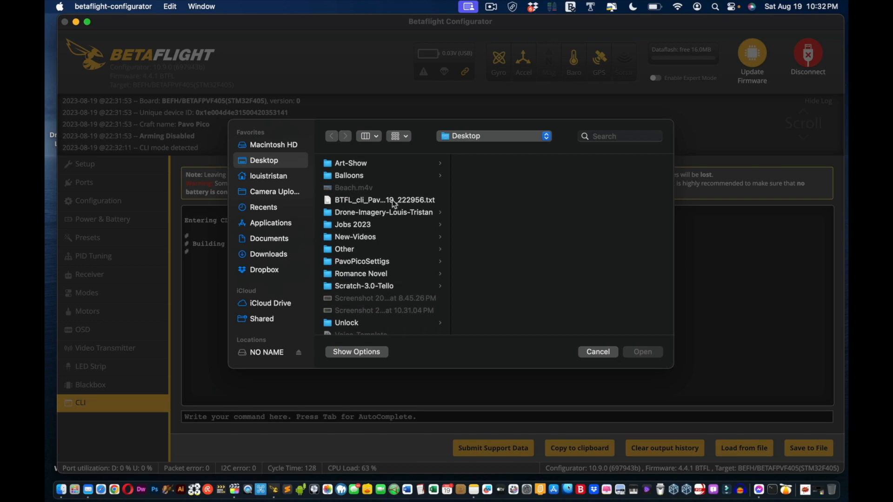
pyautogui.click(384, 200)
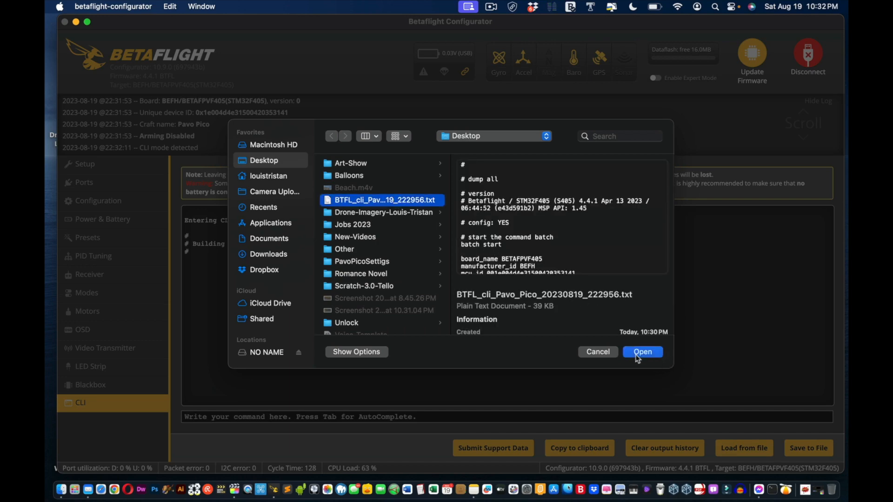
pyautogui.click(643, 352)
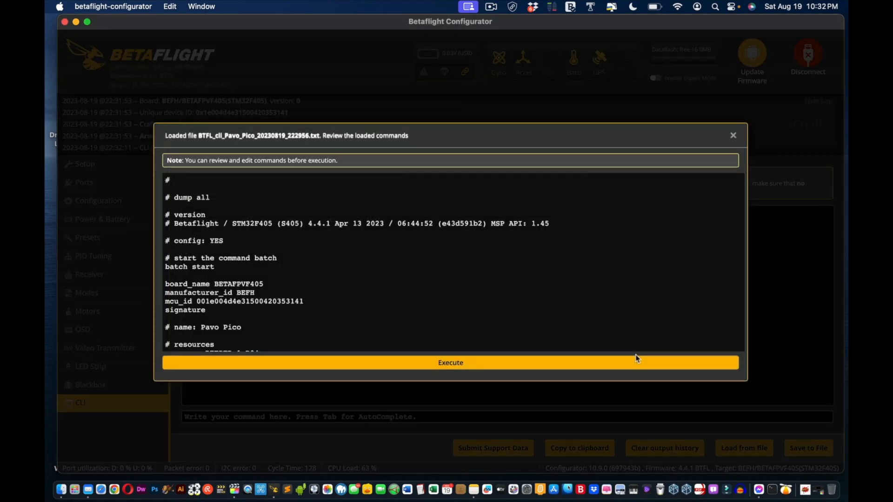
# Execute the backup's commands on the board and follow the output down to the rate-profile values
pyautogui.click(450, 363)
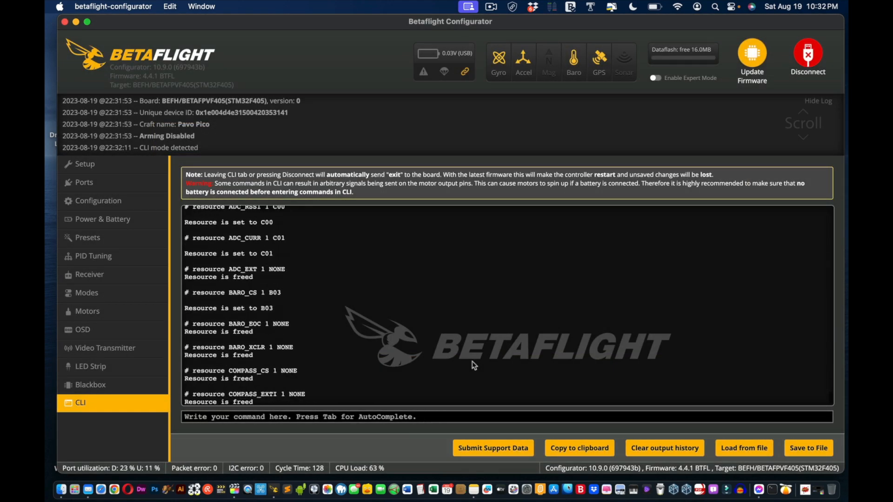
pyautogui.scroll(-3)
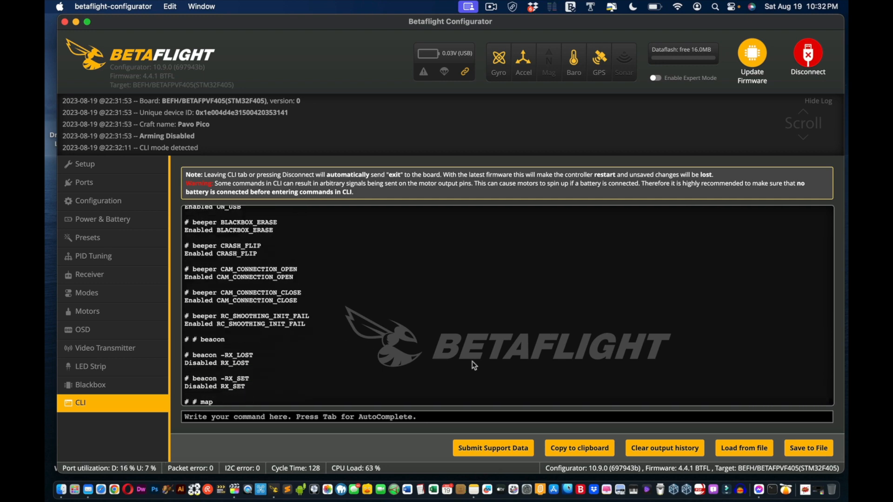
pyautogui.scroll(-3)
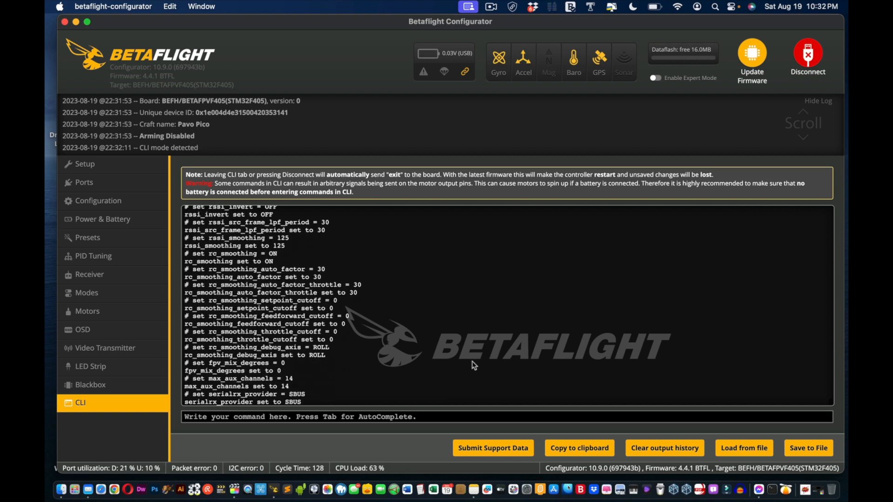
pyautogui.scroll(3)
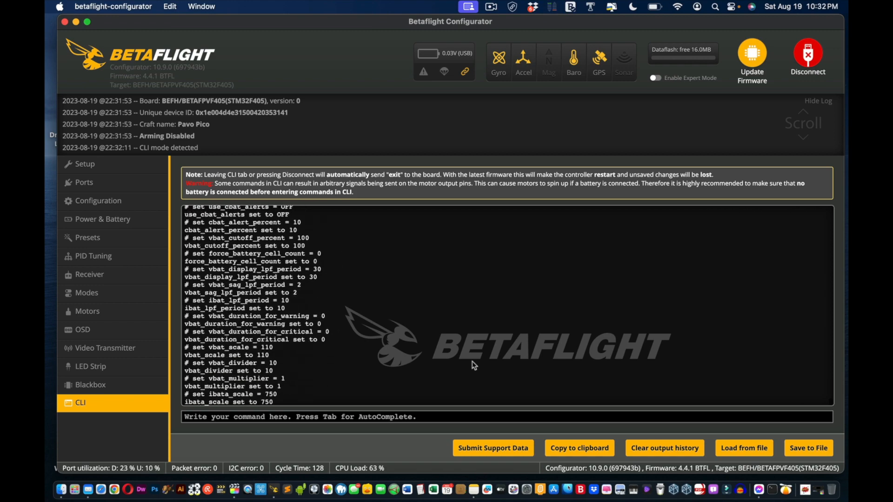
pyautogui.scroll(-3)
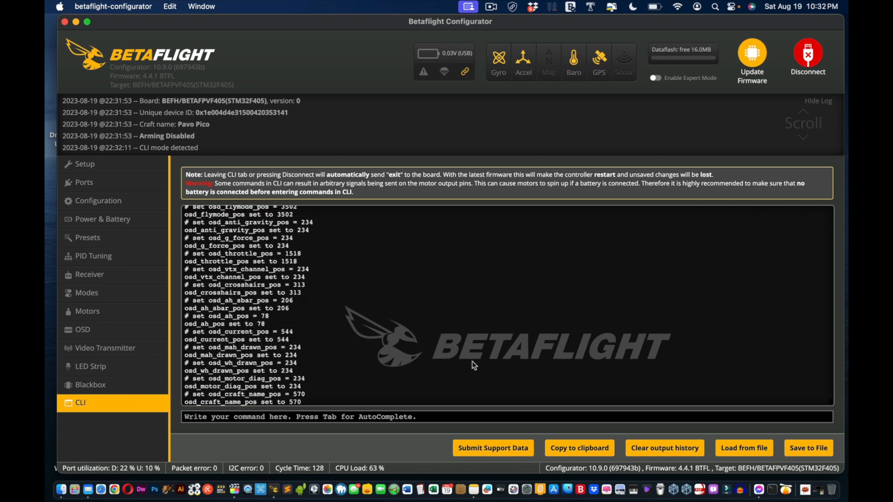
pyautogui.scroll(-3)
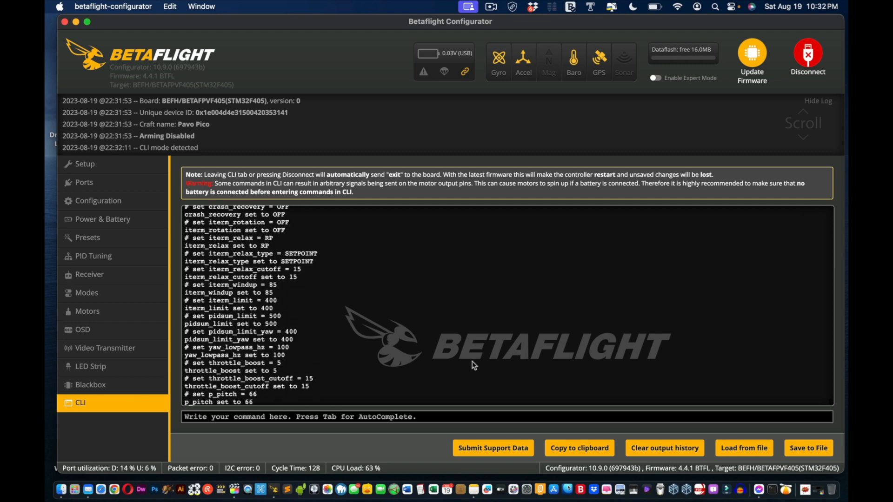
pyautogui.scroll(-3)
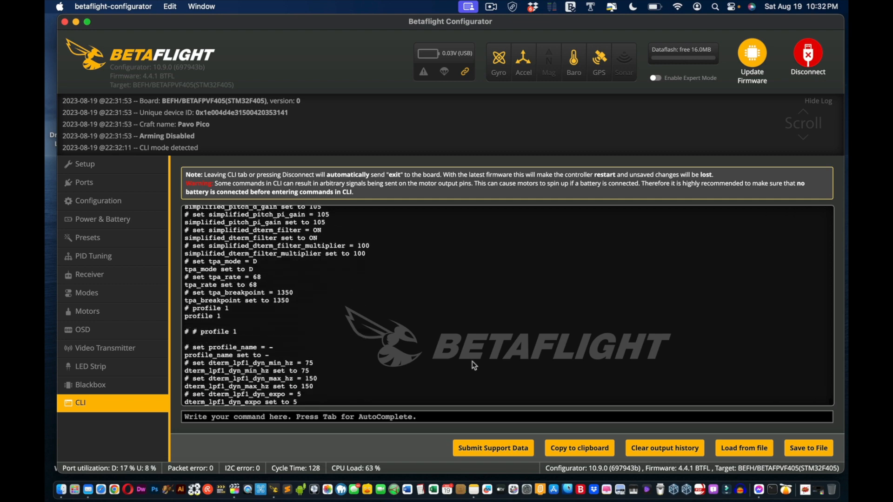
pyautogui.scroll(-3)
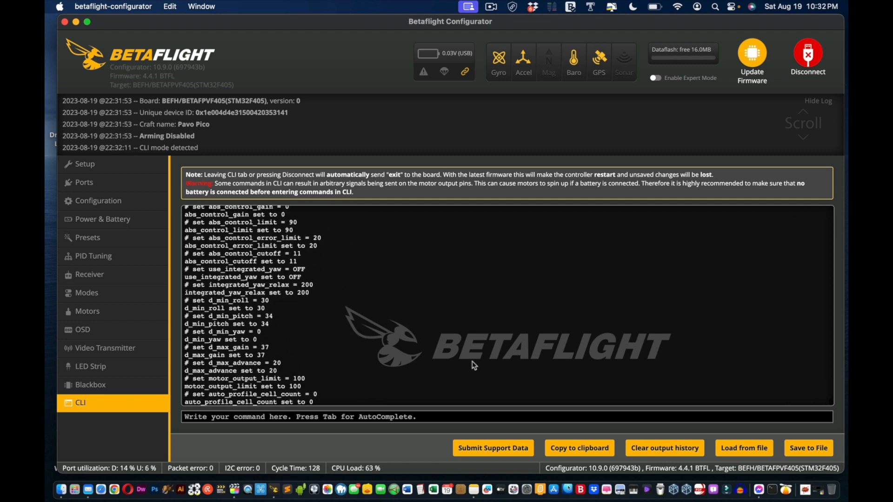
pyautogui.scroll(-3)
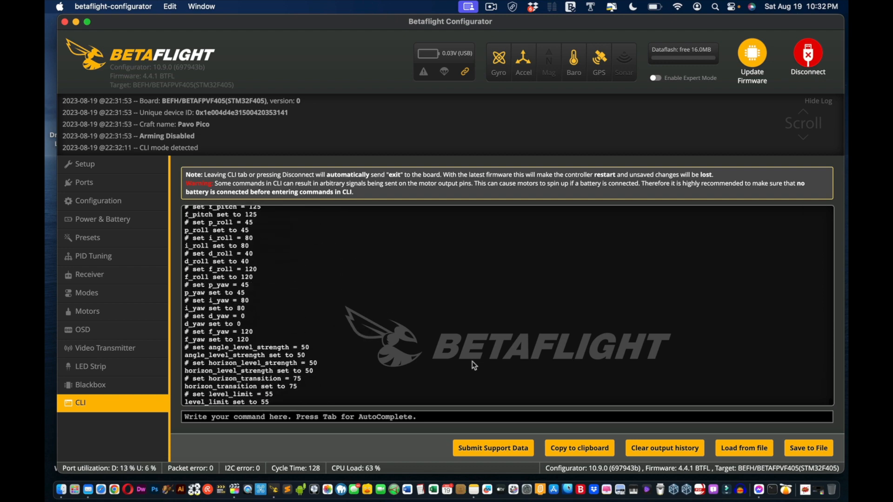
pyautogui.scroll(-3)
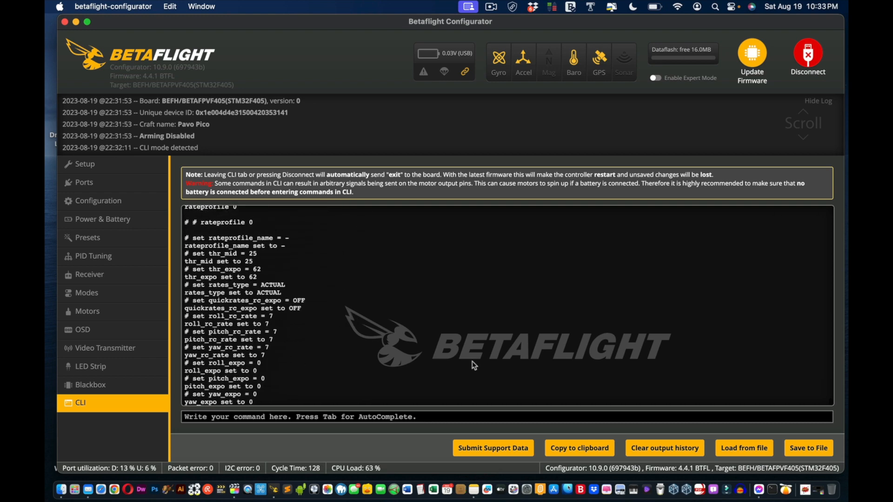
pyautogui.scroll(-3)
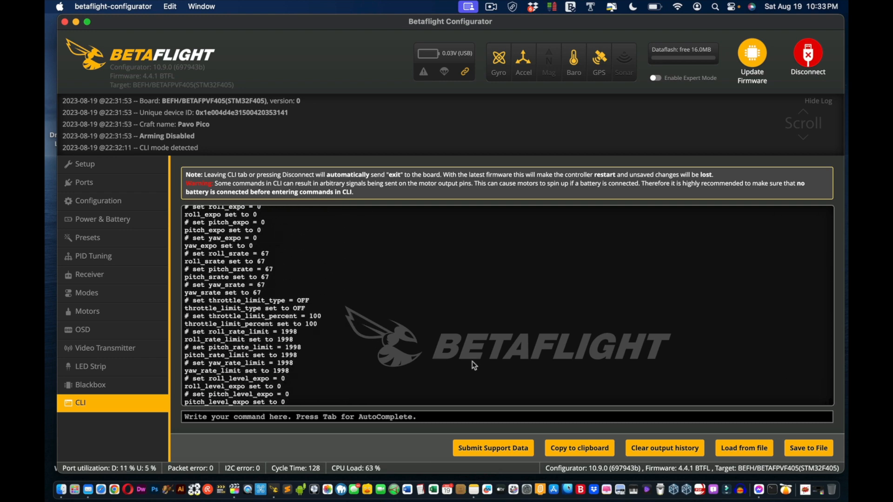
# Select the /dev/tty.usbmodem port and reconnect to the restored flight controller
pyautogui.click(807, 57)
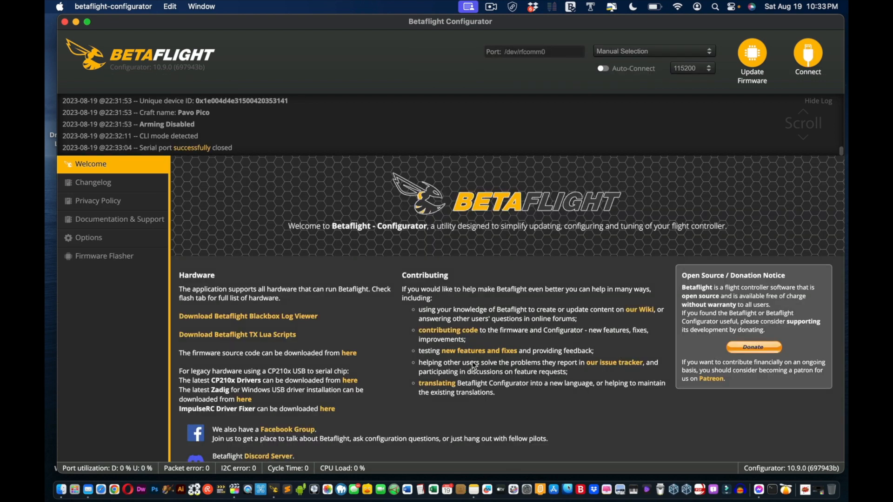
pyautogui.click(653, 50)
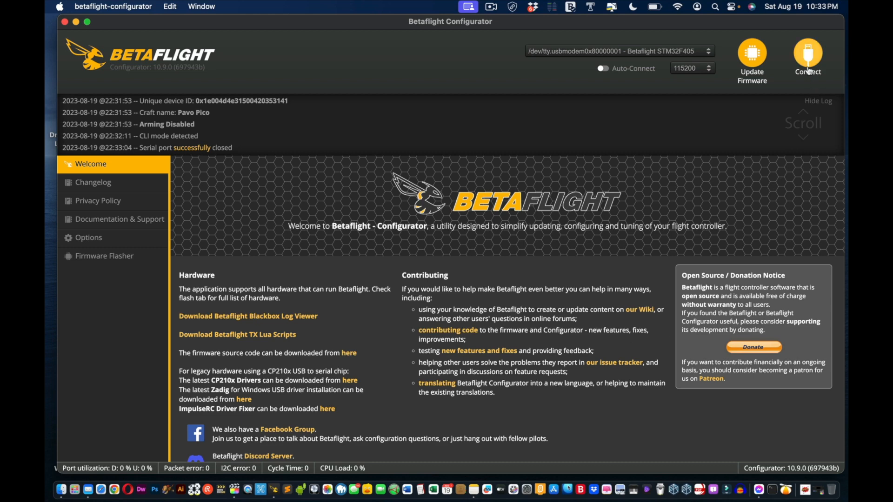
pyautogui.click(808, 57)
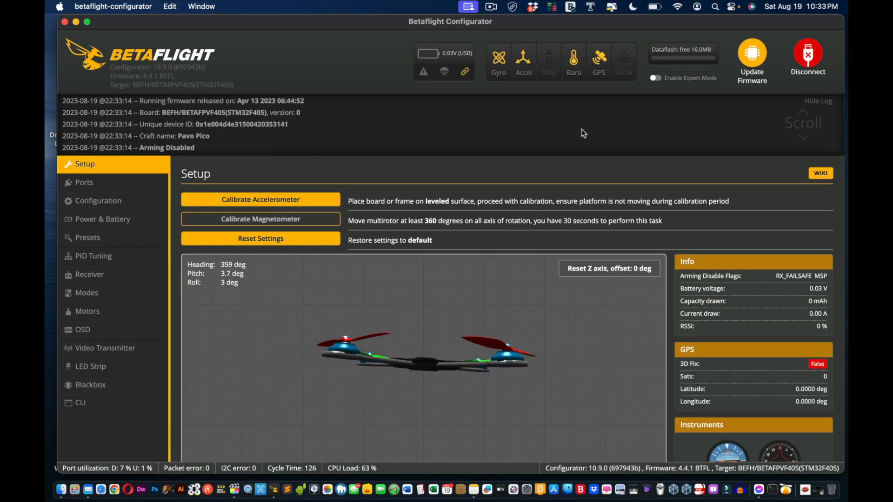
pyautogui.moveTo(84, 182)
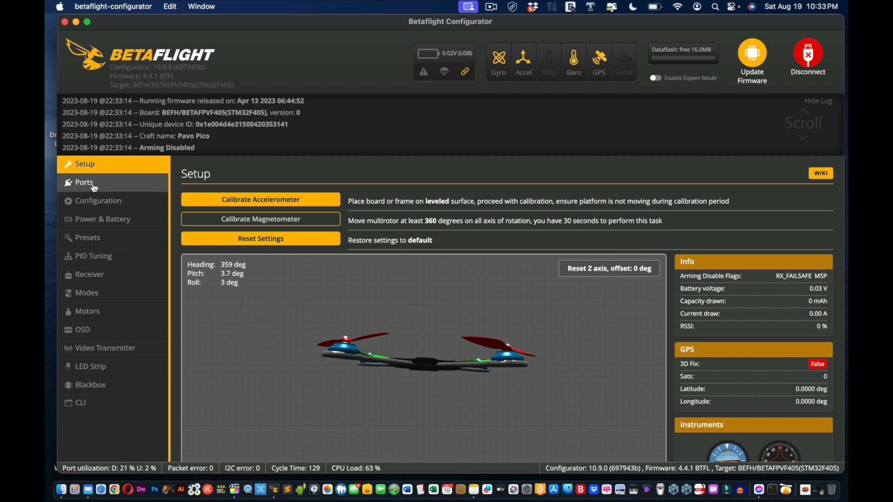
# Show Rateprofile Settings in PID Tuning with throttle limit SCALE 65, MID 0.25, EXPO 0.62
pyautogui.click(93, 256)
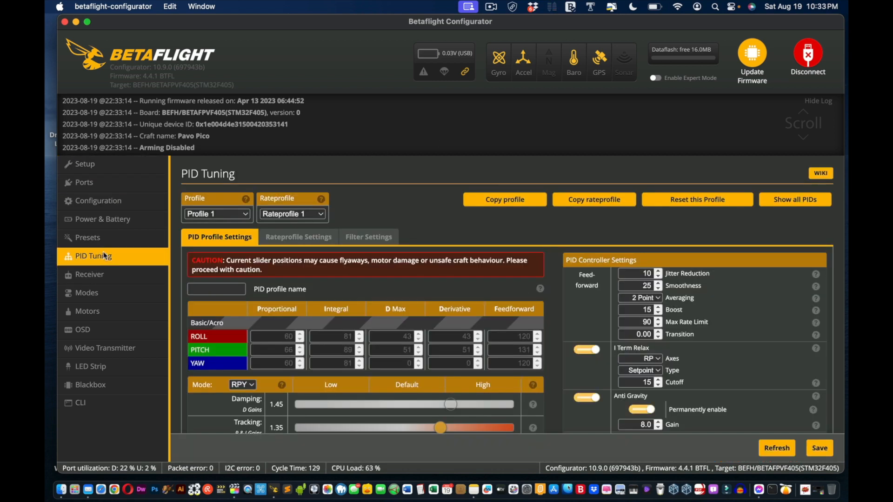
pyautogui.click(298, 237)
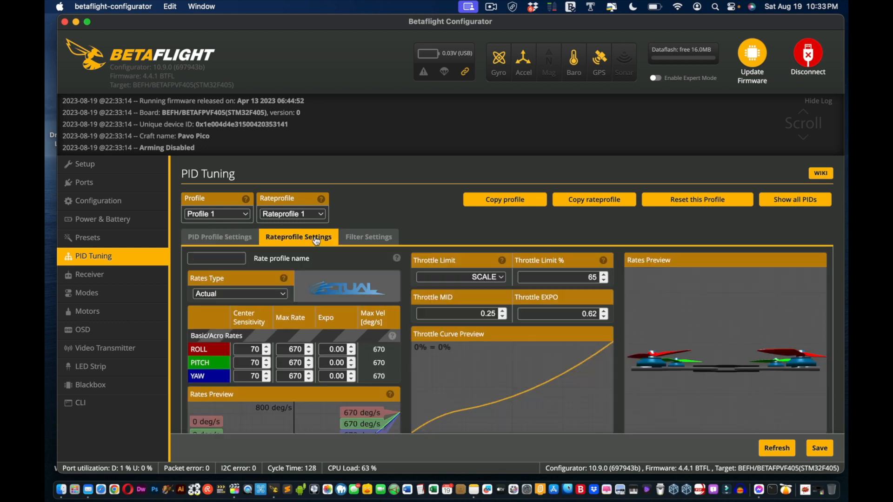
pyautogui.moveTo(615, 299)
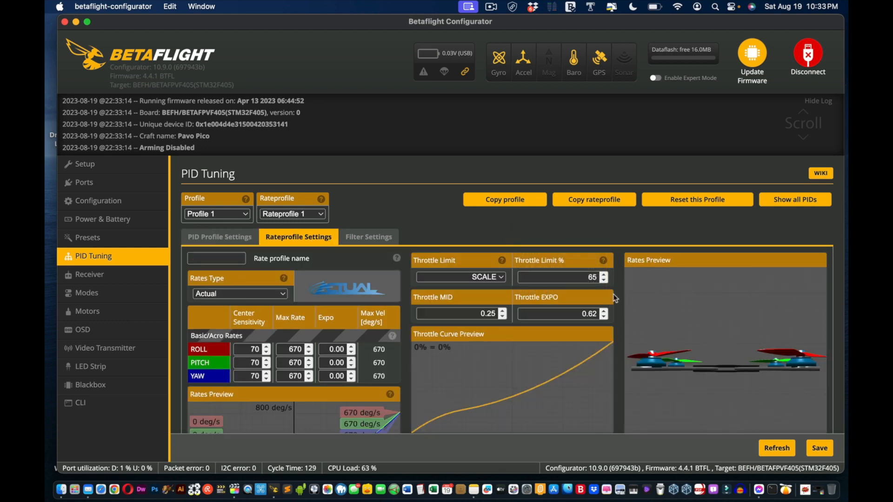
pyautogui.moveTo(649, 347)
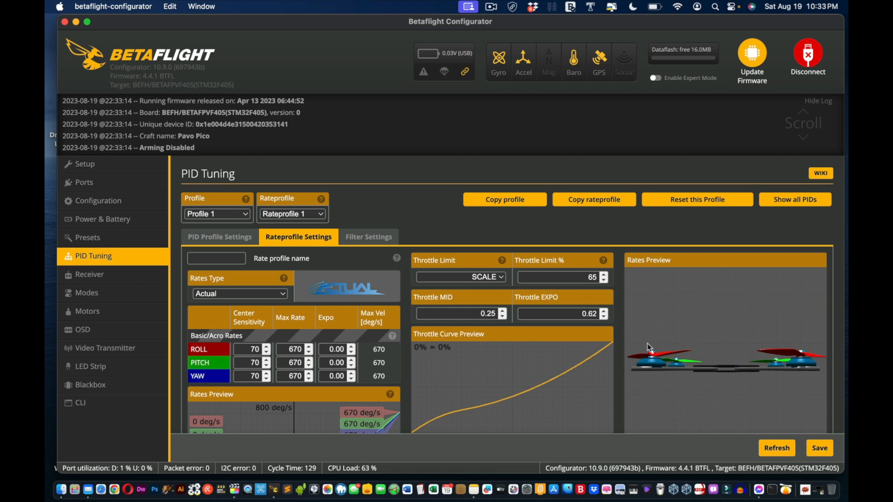
pyautogui.moveTo(452, 325)
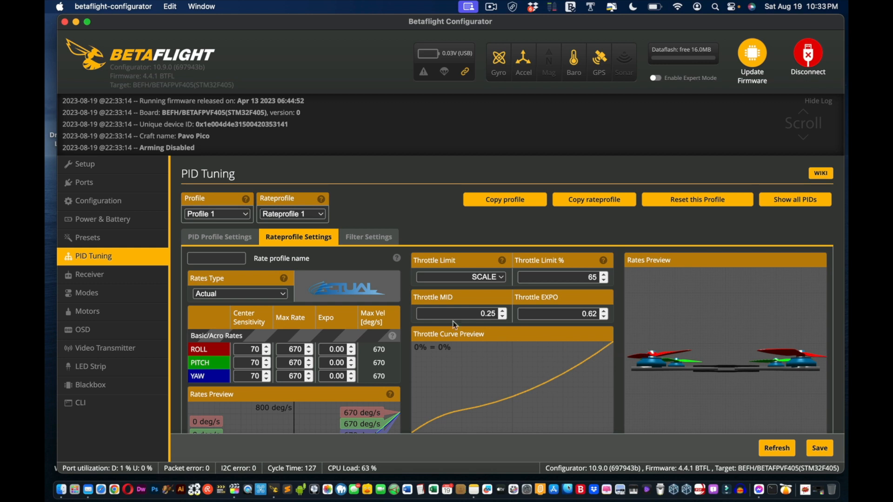
pyautogui.moveTo(455, 283)
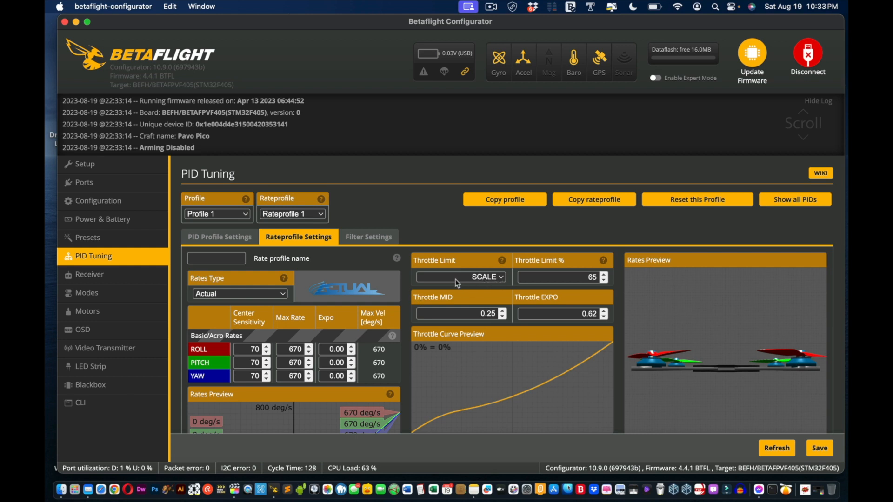
pyautogui.moveTo(485, 285)
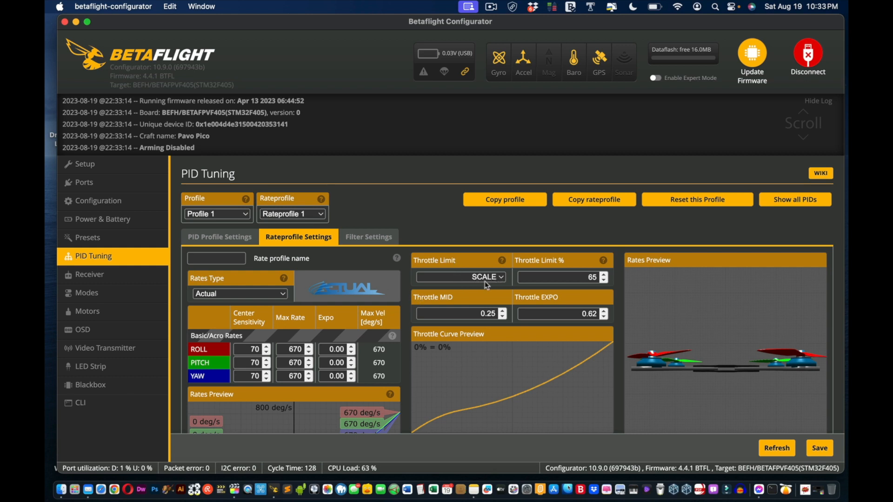
pyautogui.moveTo(582, 280)
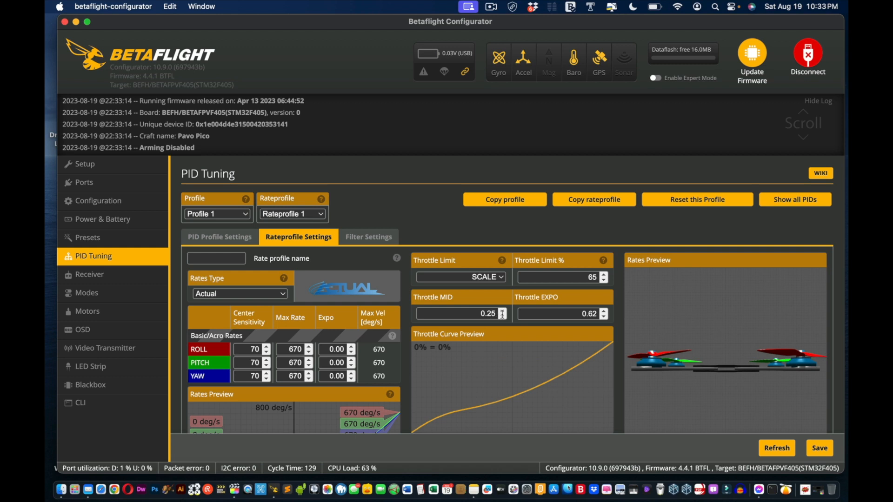
pyautogui.moveTo(583, 328)
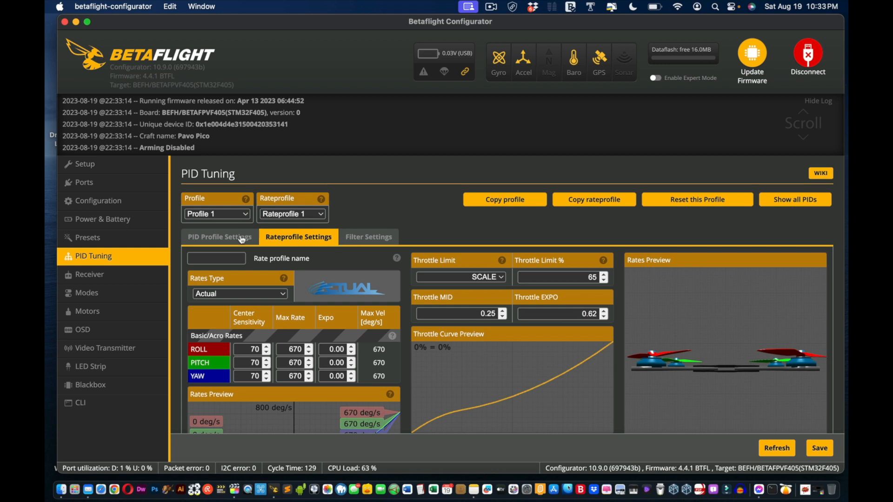
# Show the PID Profile Settings with TPA mode D, rate 0.68 and breakpoint 1350
pyautogui.click(219, 237)
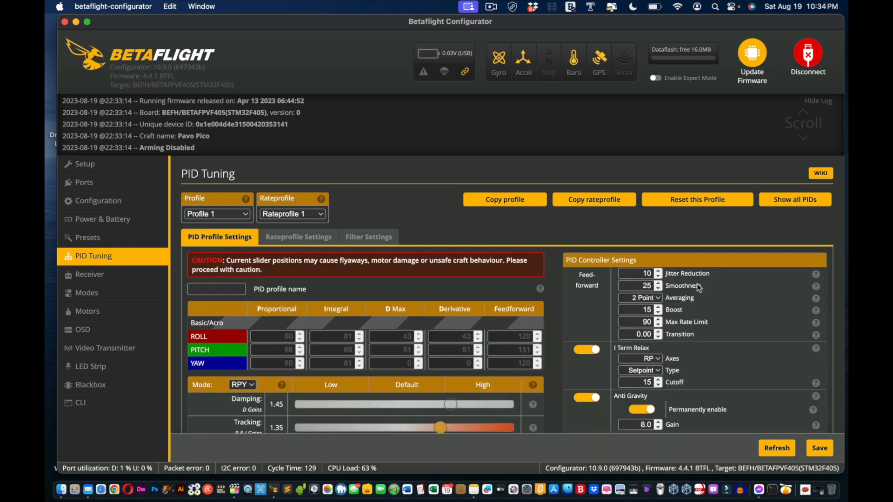
pyautogui.scroll(-3)
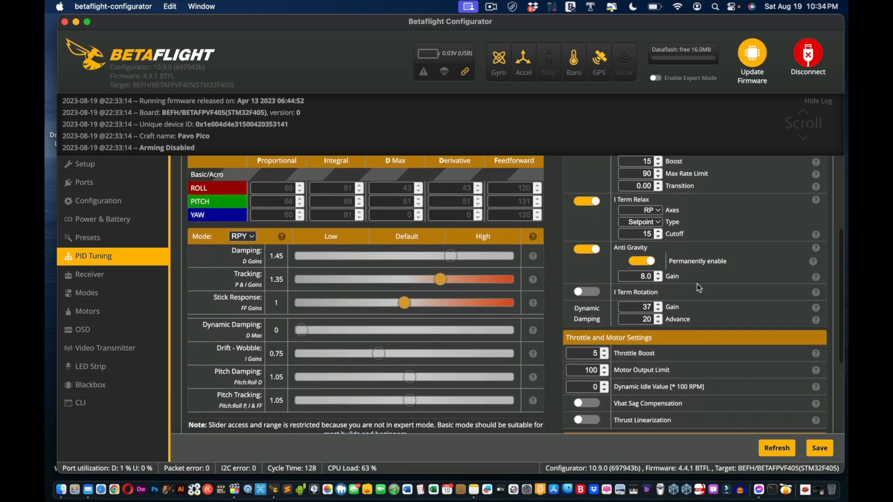
pyautogui.scroll(-3)
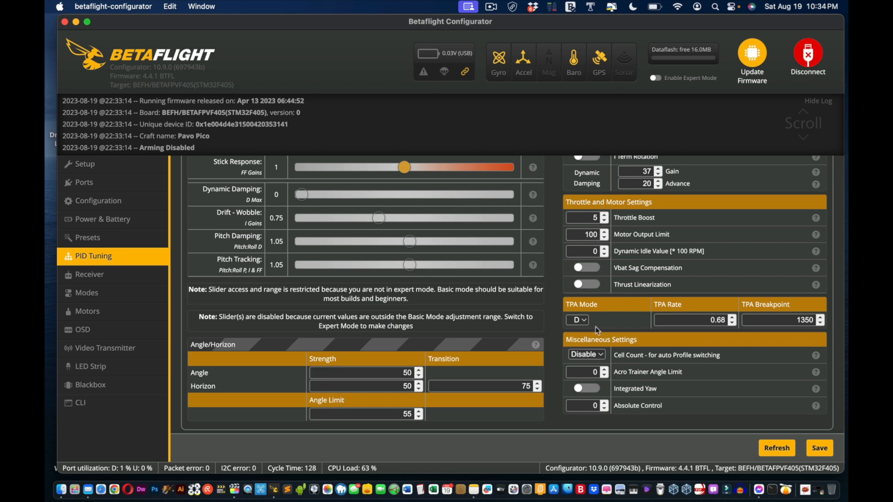
pyautogui.moveTo(606, 331)
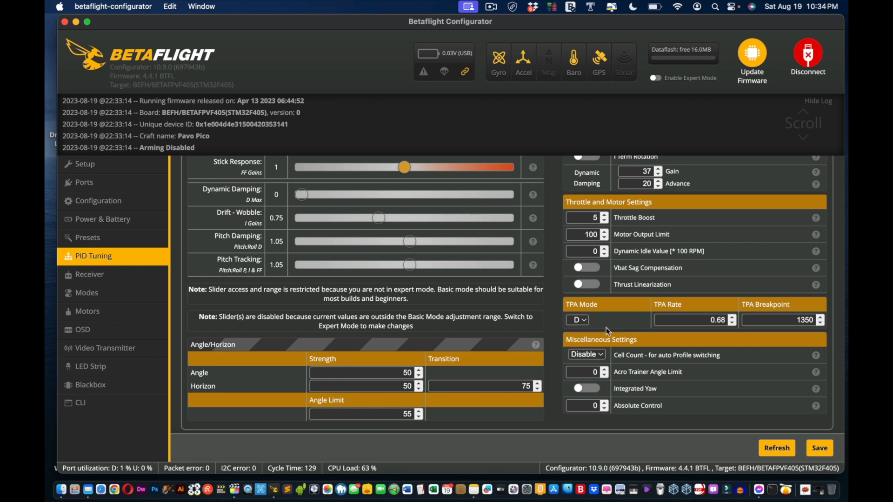
pyautogui.moveTo(600, 325)
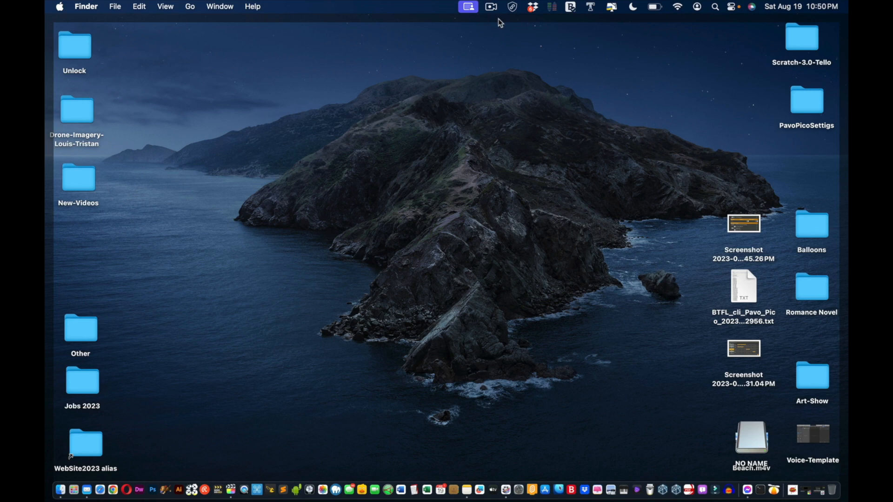
pyautogui.moveTo(269, 490)
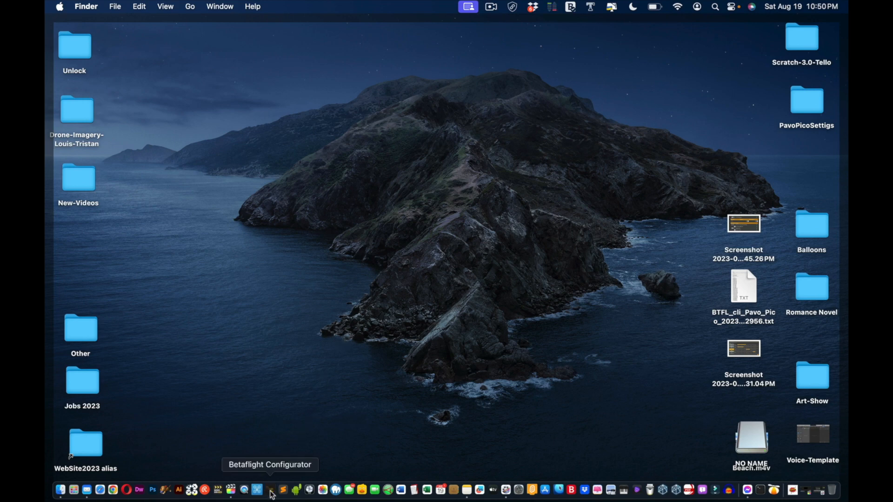
# Relaunch Betaflight Configurator from the Dock and connect to the Pavo Pico flight controller
pyautogui.click(270, 490)
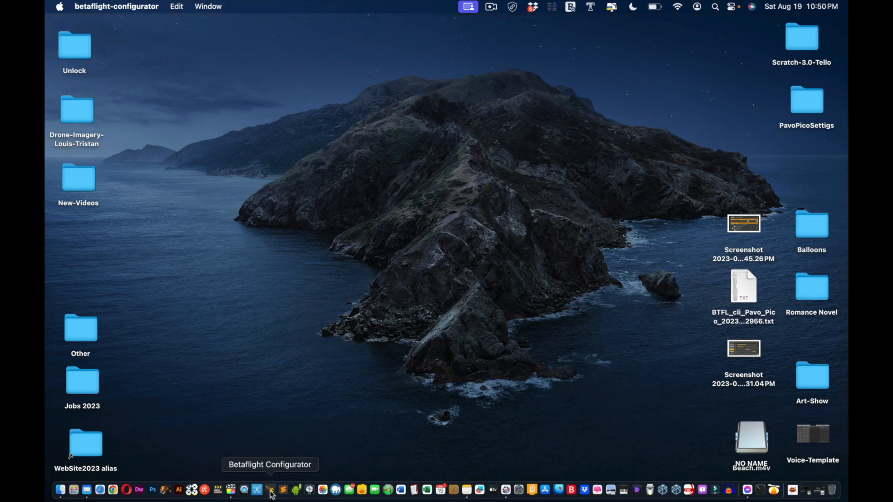
pyautogui.click(268, 493)
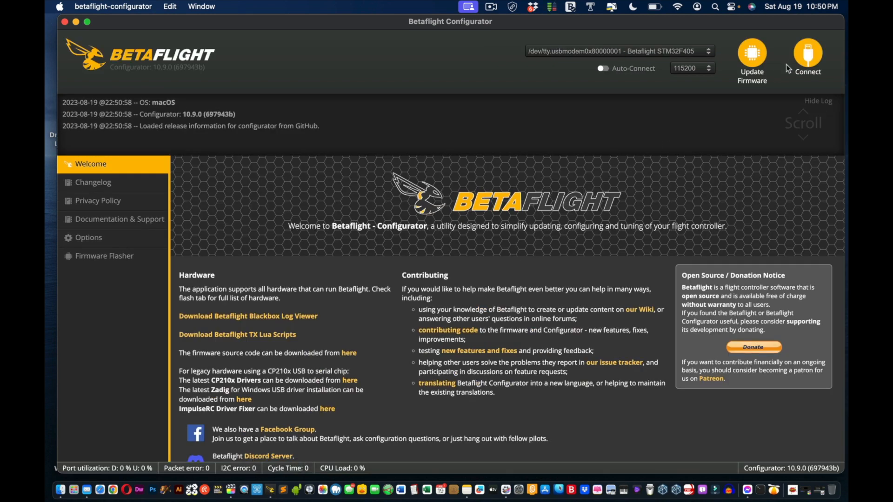
pyautogui.click(806, 54)
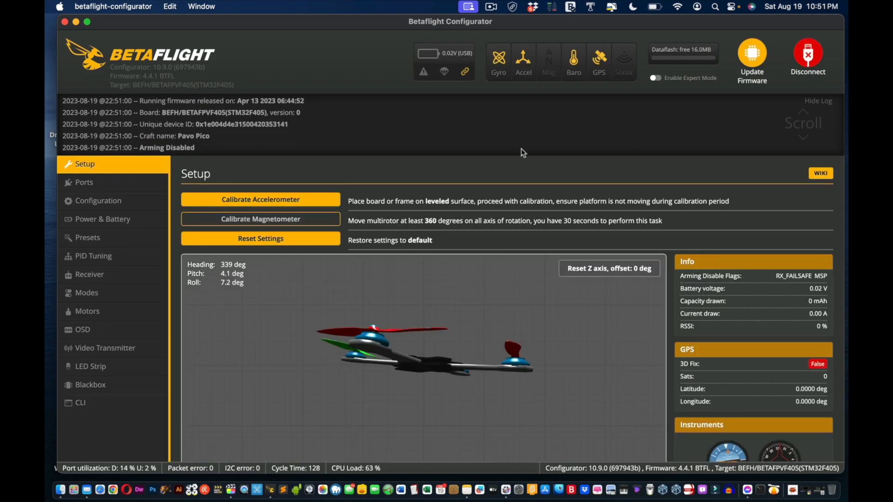
# Check the PID Profile Settings on the reconnected board: TPA mode D, rate 0.68, breakpoint 1350
pyautogui.click(93, 255)
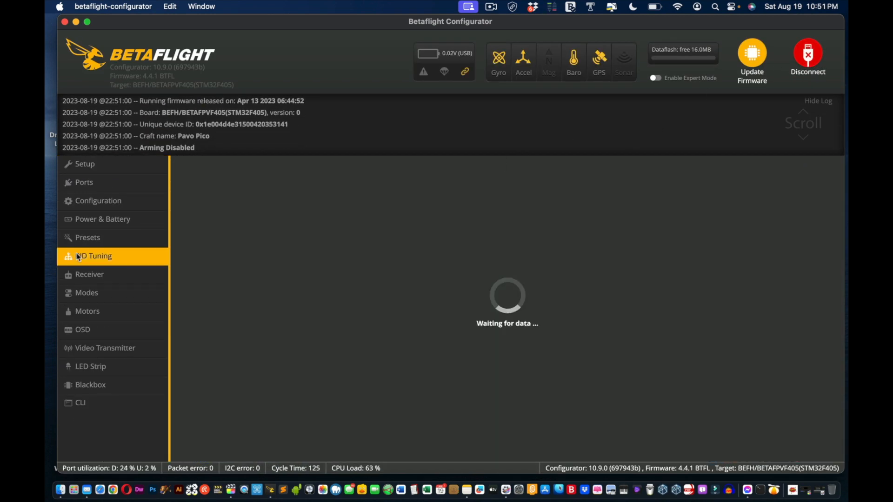
pyautogui.click(93, 256)
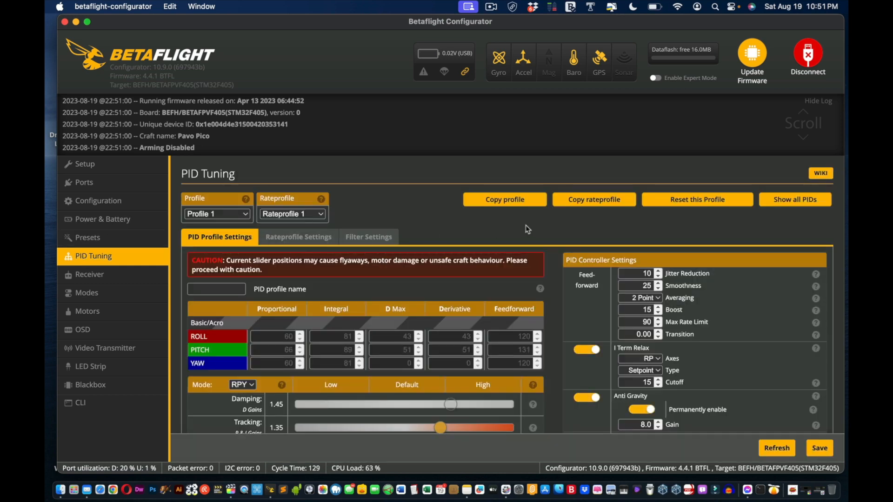
pyautogui.scroll(-3)
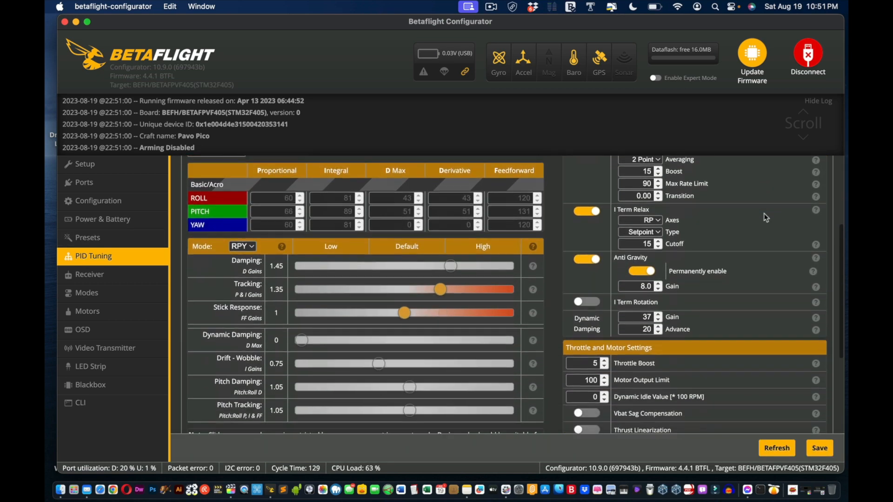
pyautogui.scroll(-3)
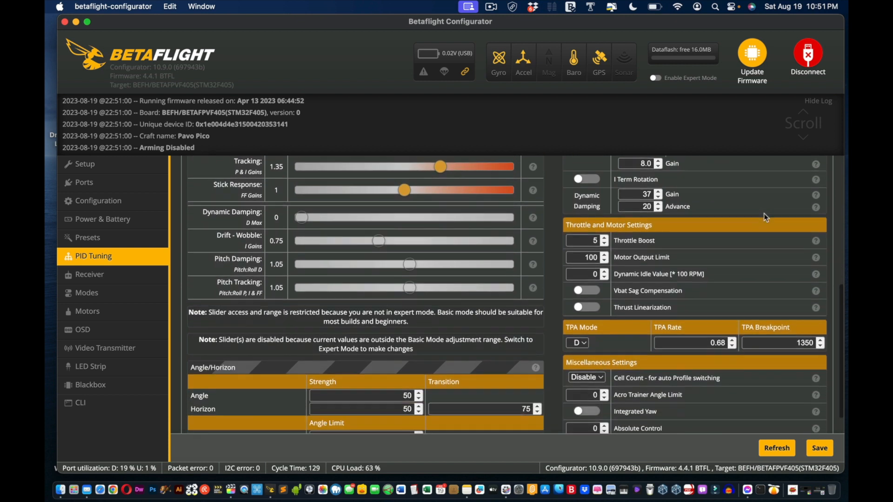
pyautogui.moveTo(604, 359)
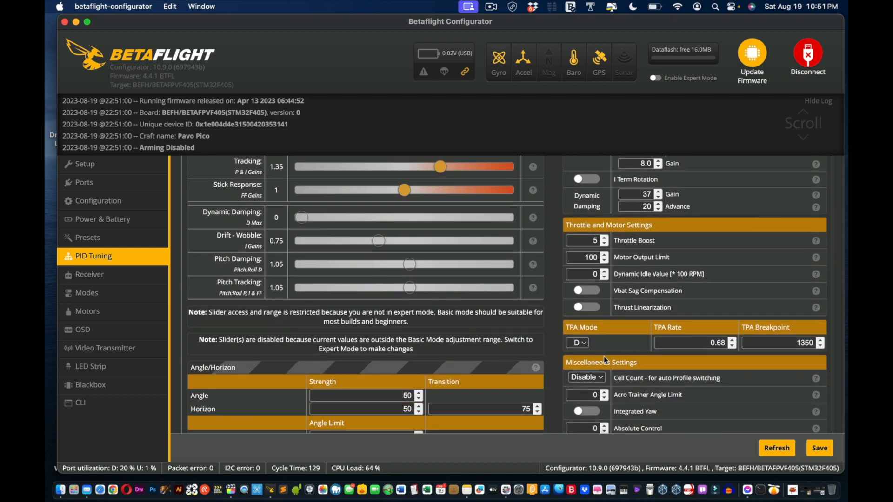
pyautogui.moveTo(677, 335)
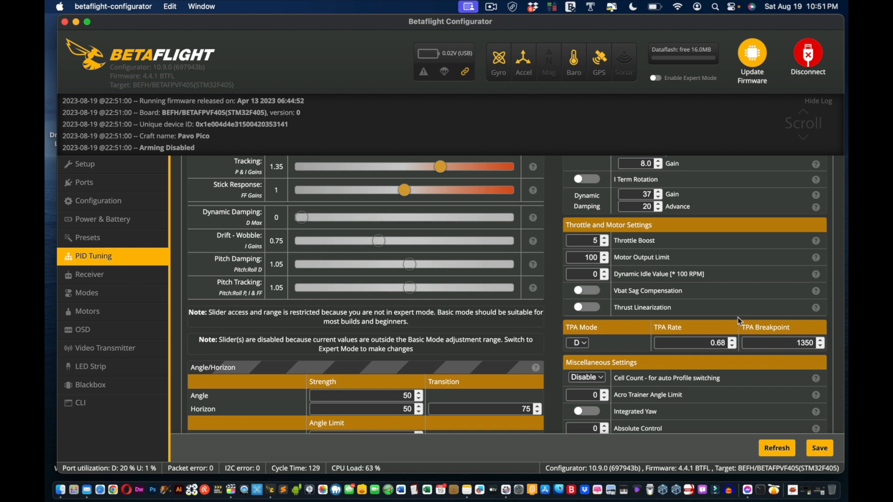
pyautogui.scroll(3)
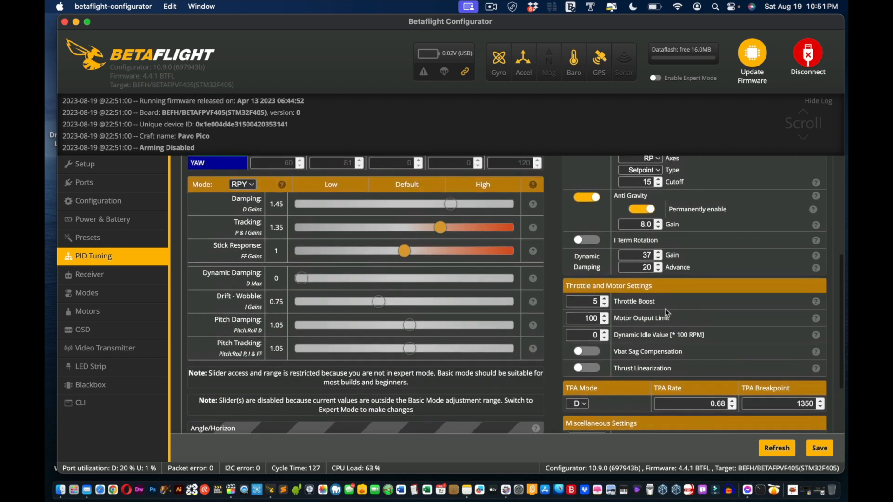
# Check the Rateprofile Settings: throttle limit SCALE at 65, MID 0.25, EXPO 0.62
pyautogui.scroll(3)
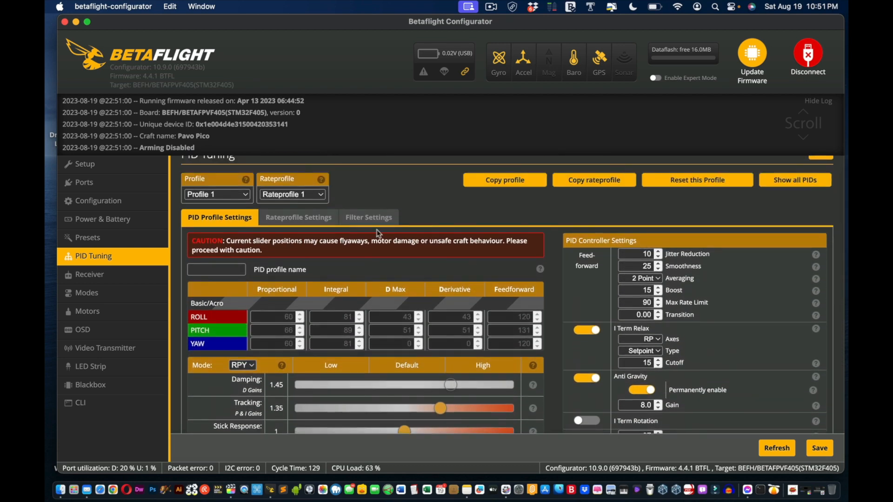
pyautogui.moveTo(299, 221)
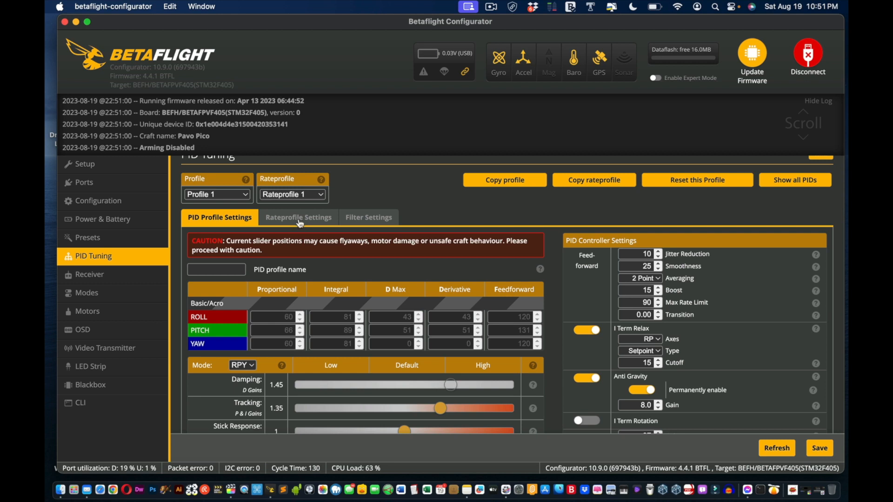
pyautogui.click(297, 217)
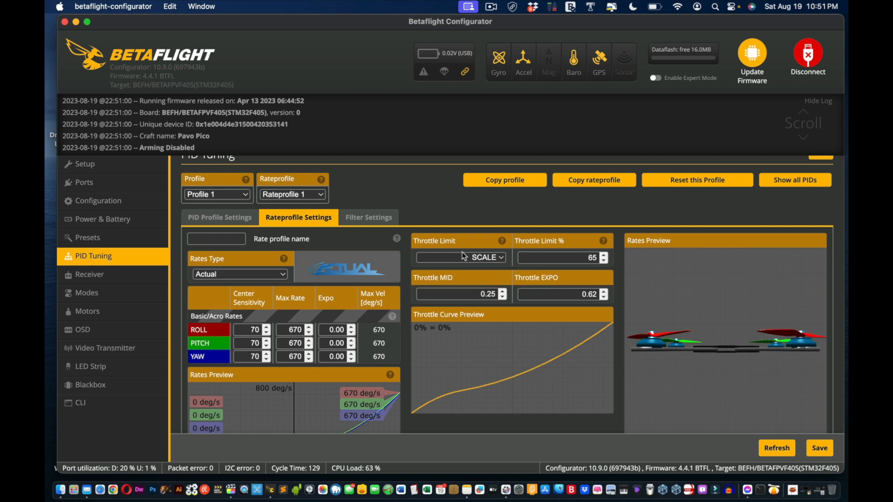
pyautogui.moveTo(484, 253)
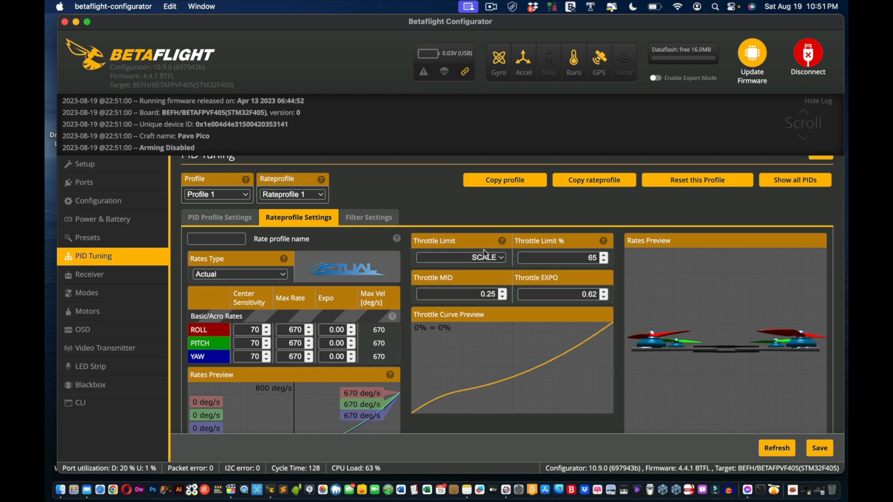
pyautogui.moveTo(574, 249)
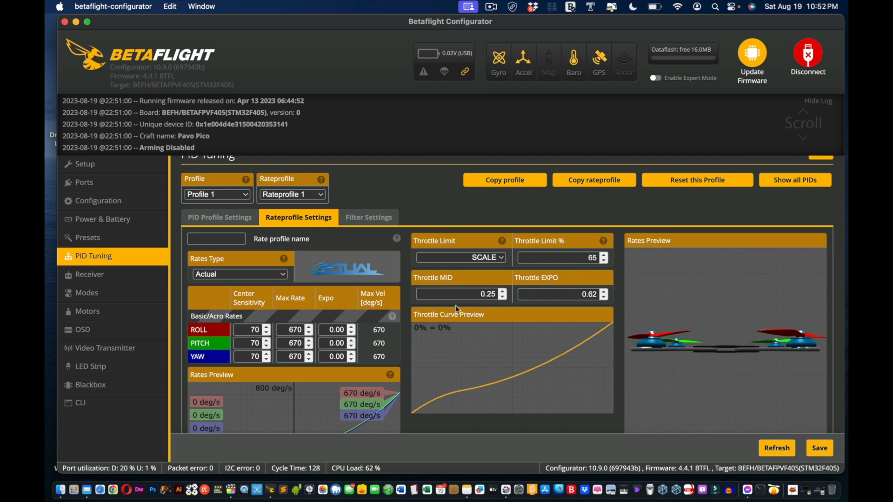
pyautogui.moveTo(488, 305)
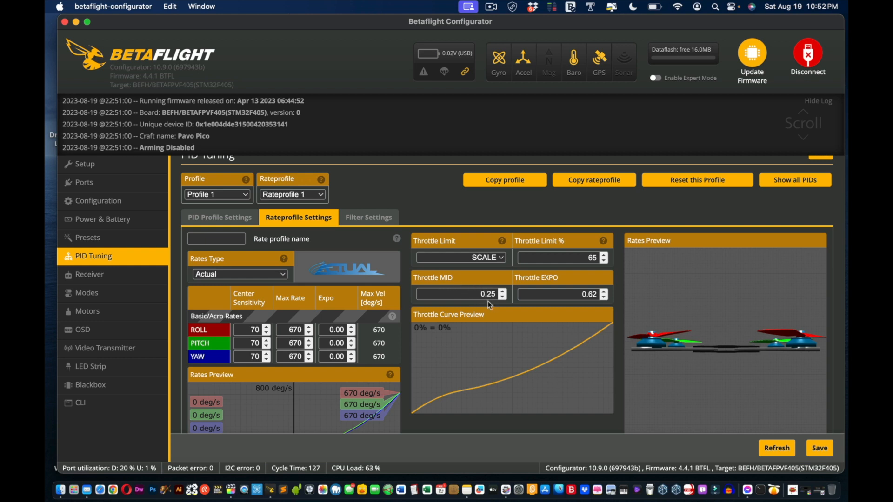
pyautogui.moveTo(528, 289)
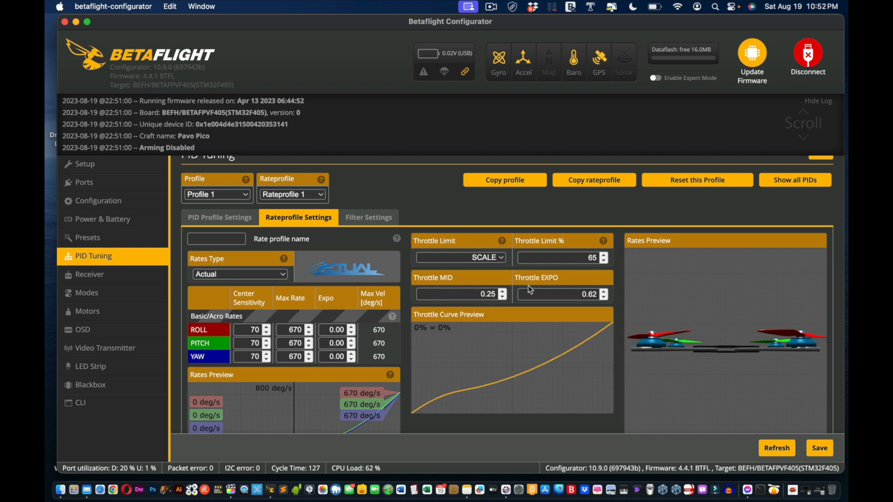
# Save the tuning settings to the flight controller's EEPROM
pyautogui.click(561, 294)
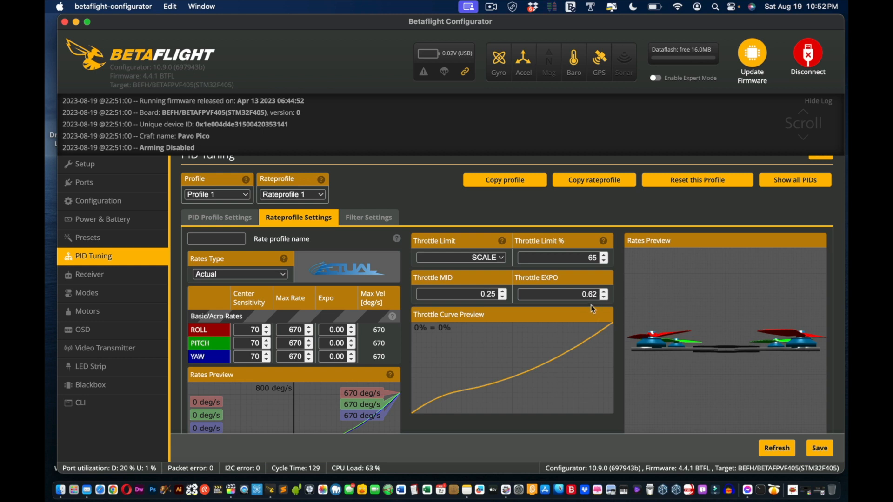
pyautogui.moveTo(799, 442)
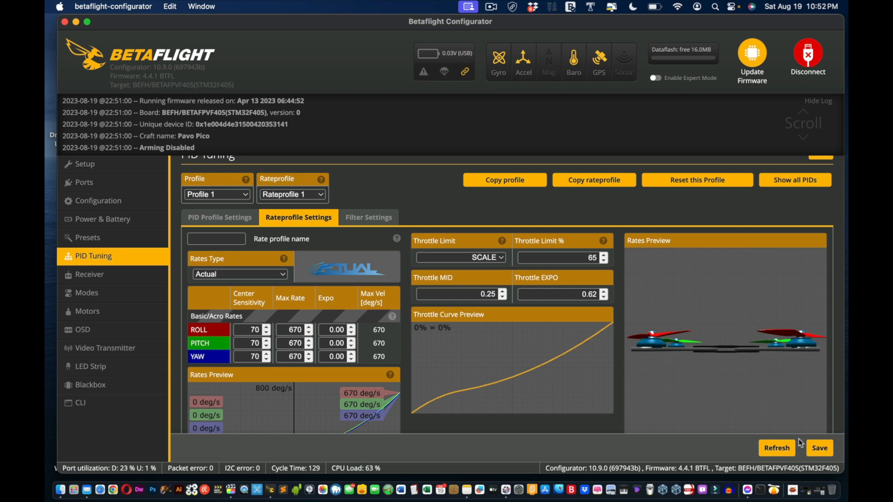
pyautogui.click(818, 447)
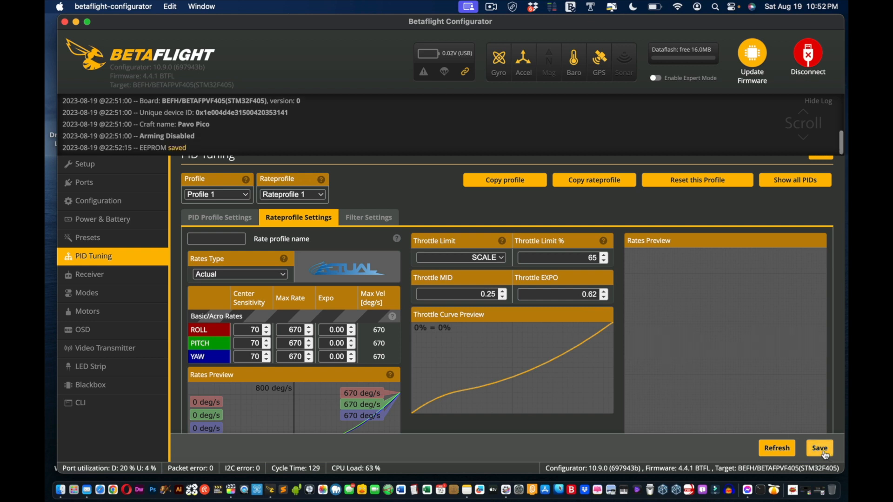